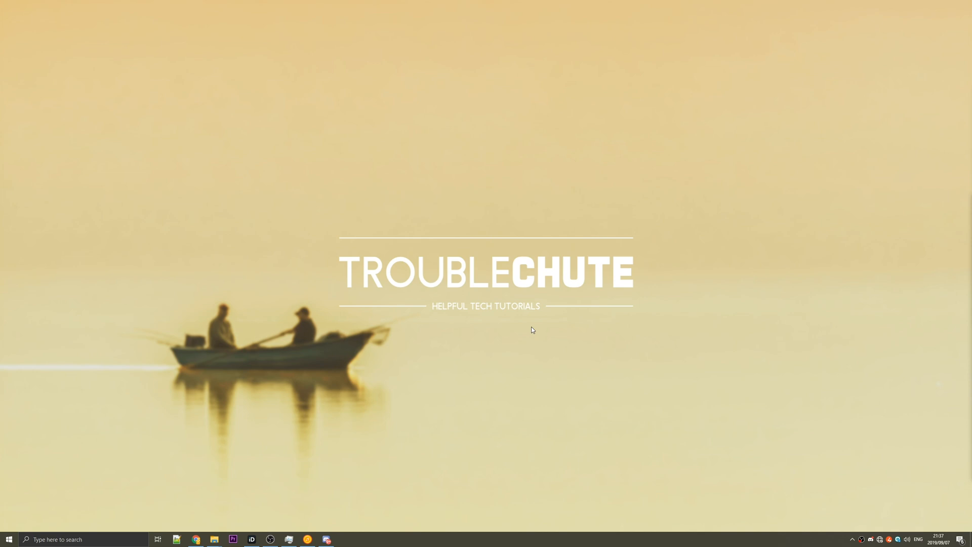
# Check in Windows Features that Hyper-V is enabled
pyautogui.write('turn AutoPlay on or off')
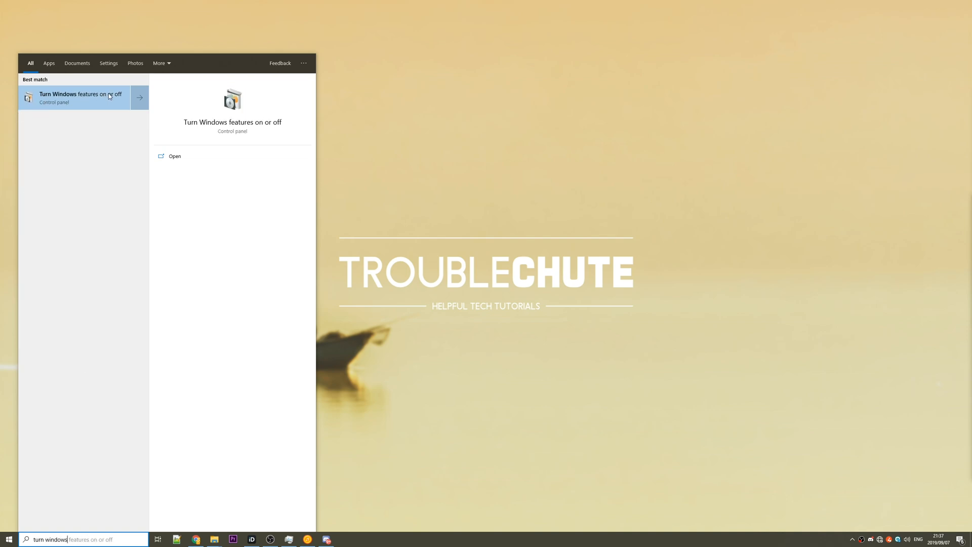
pyautogui.click(75, 97)
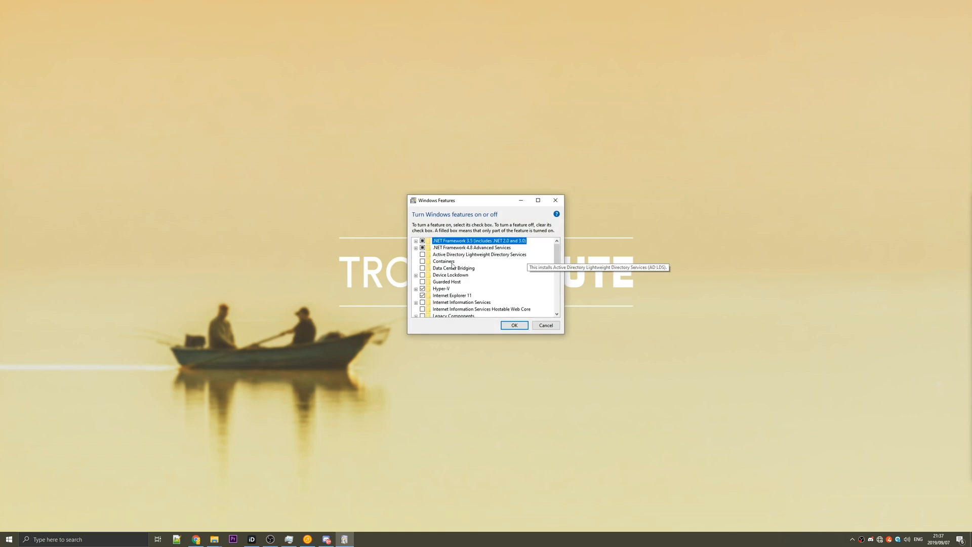
pyautogui.click(440, 288)
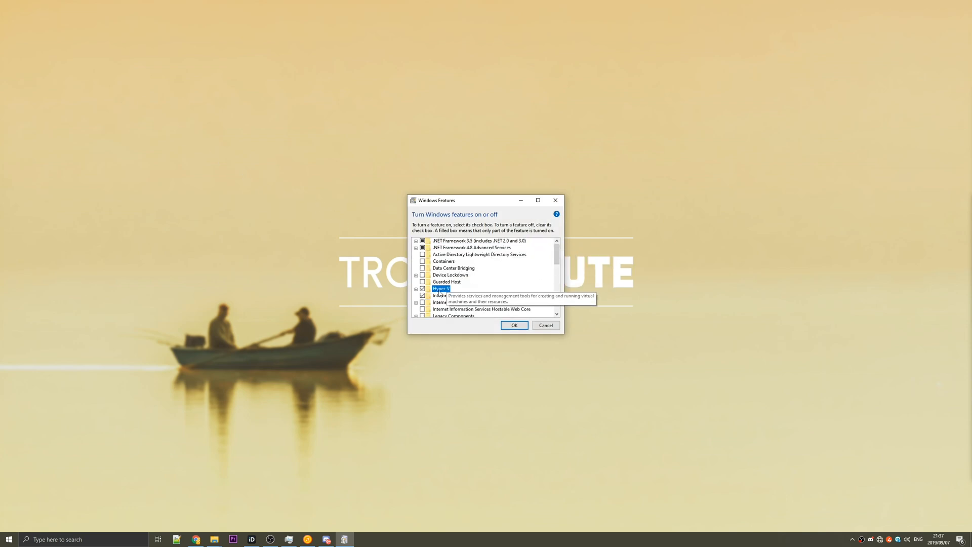
pyautogui.click(423, 288)
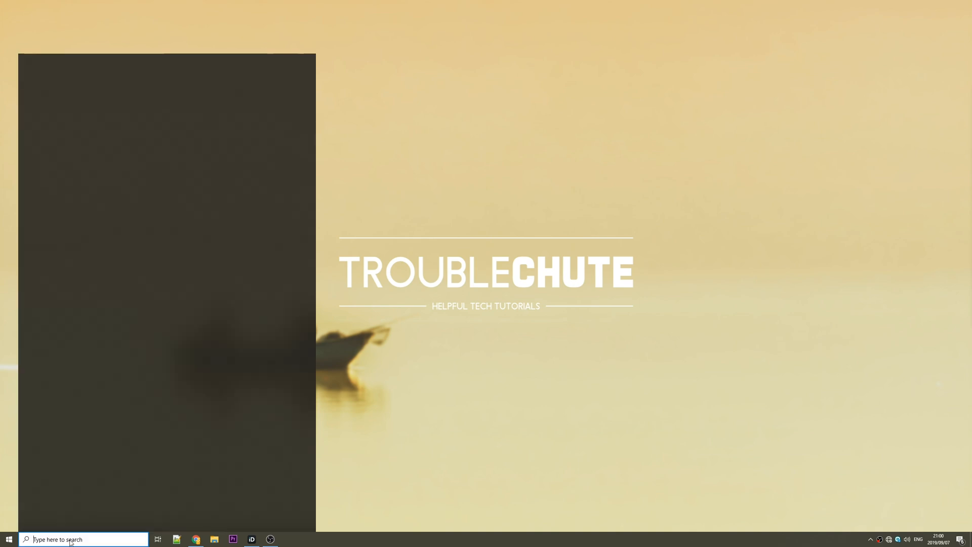
# Add the Hyper-V Manager snap-in in mmc and connect it to Local computer
pyautogui.write('mmc')
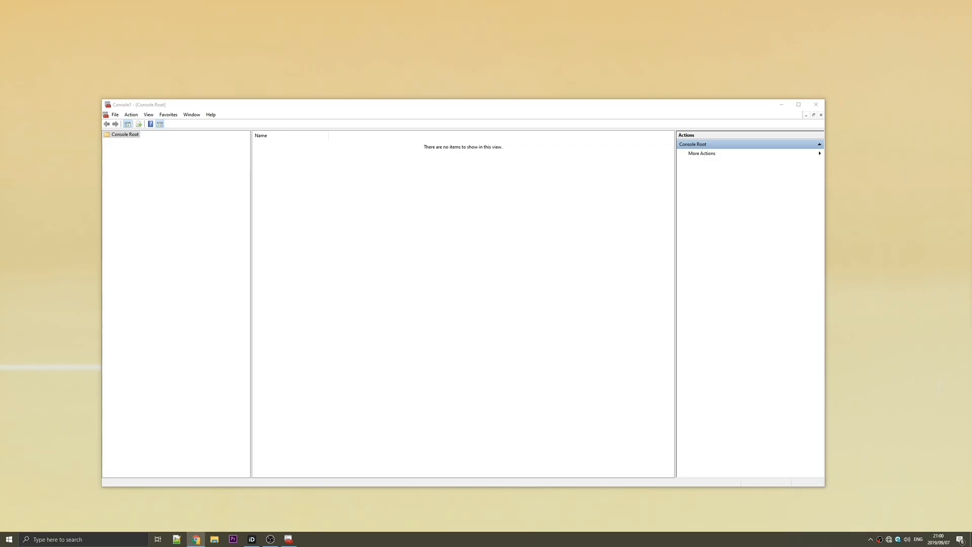
pyautogui.click(114, 115)
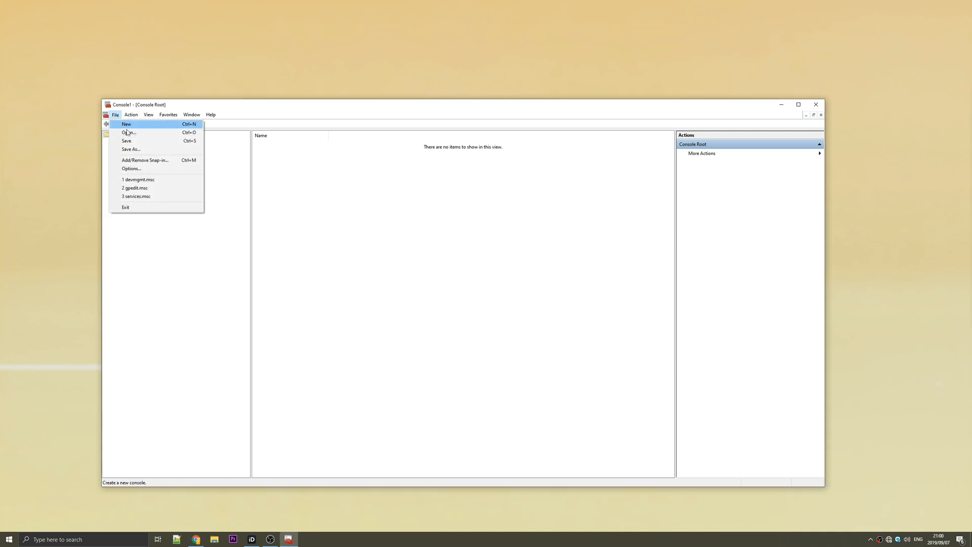
pyautogui.click(144, 160)
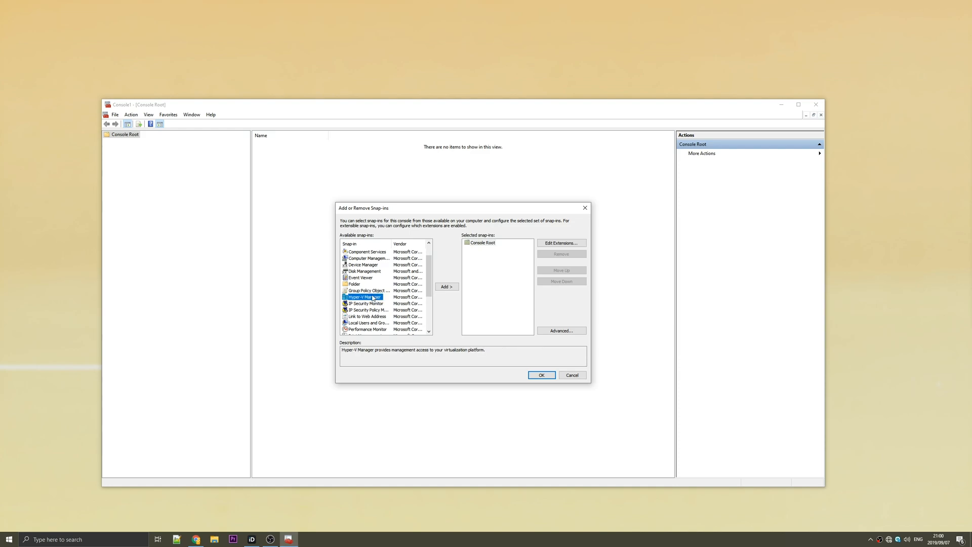
pyautogui.click(446, 286)
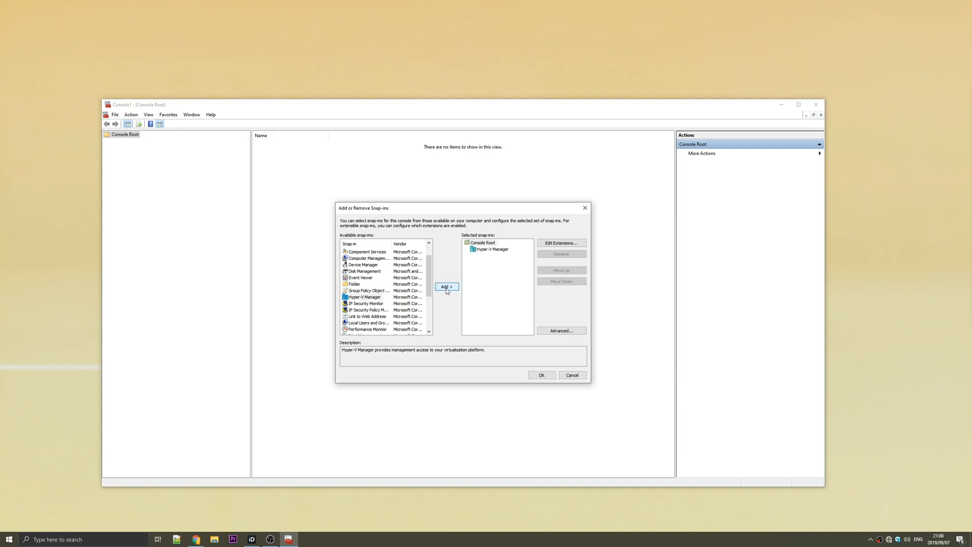
pyautogui.click(540, 374)
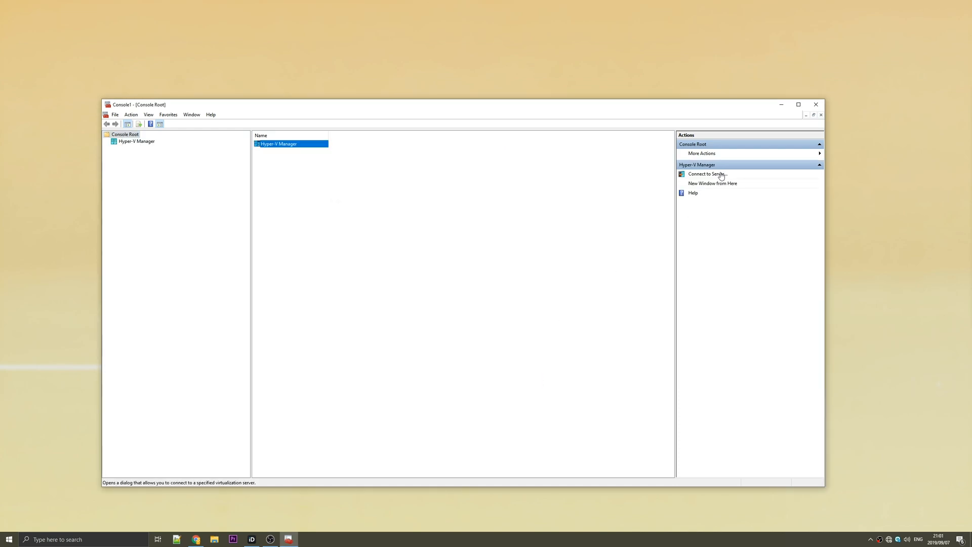
pyautogui.click(707, 174)
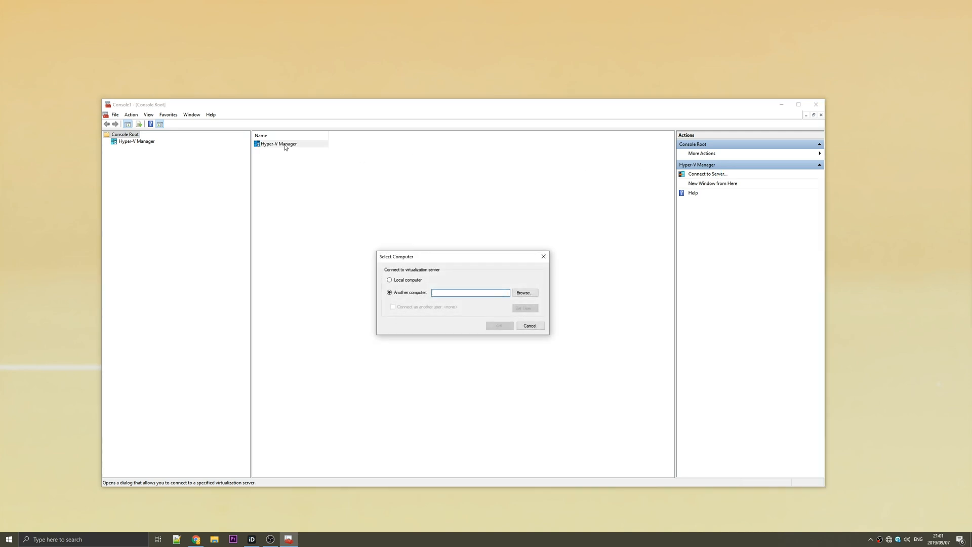
pyautogui.click(390, 280)
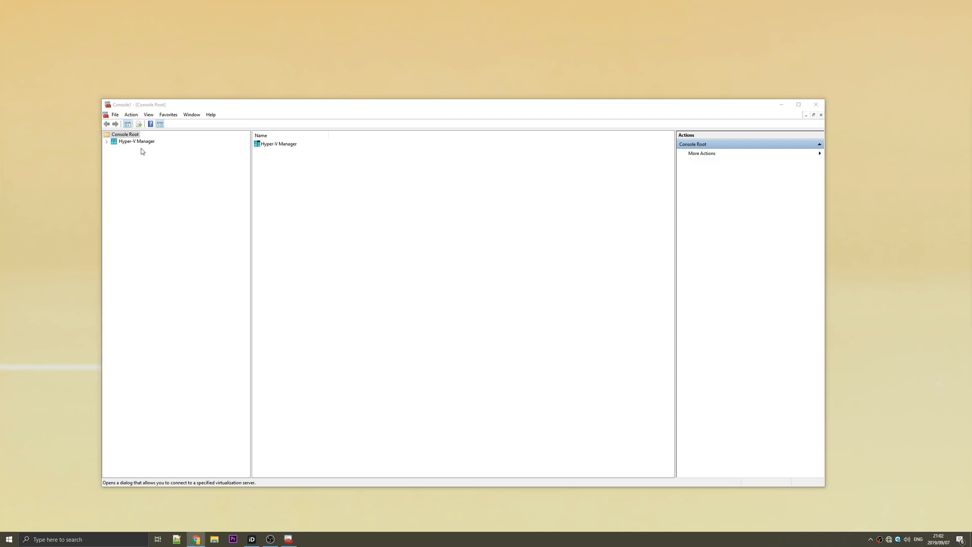
pyautogui.click(106, 141)
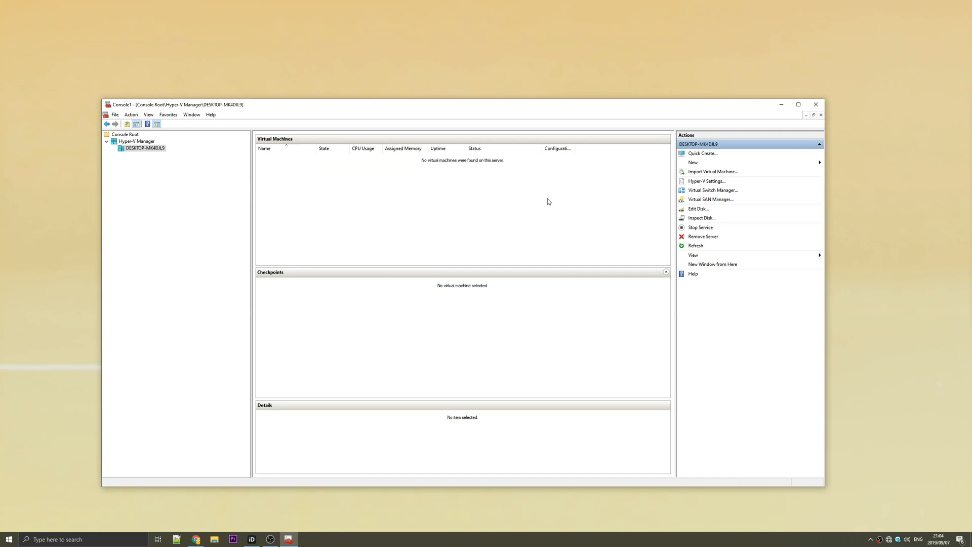
pyautogui.moveTo(725, 167)
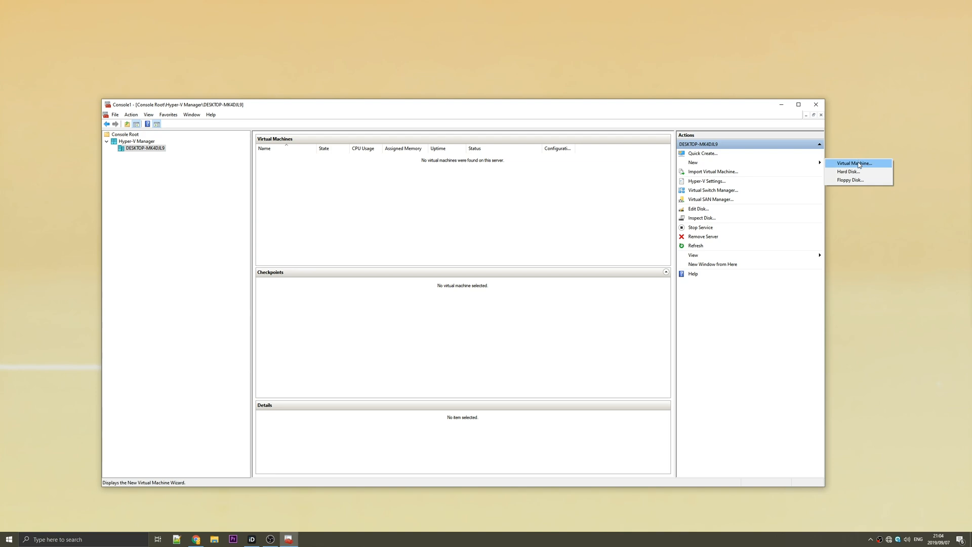
# Name the new VM Windows 10 x64, store it in a different location, and pick Generation 2
pyautogui.click(853, 163)
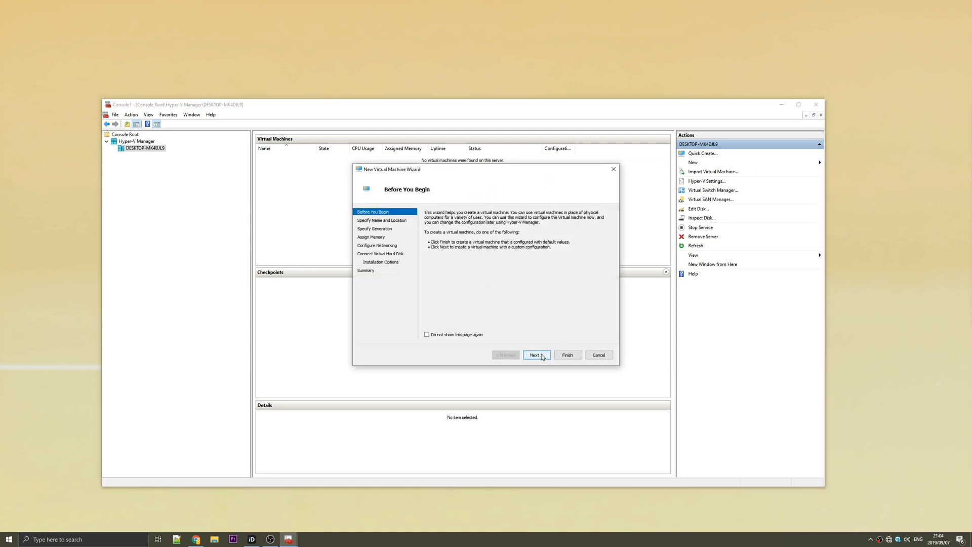
pyautogui.click(535, 354)
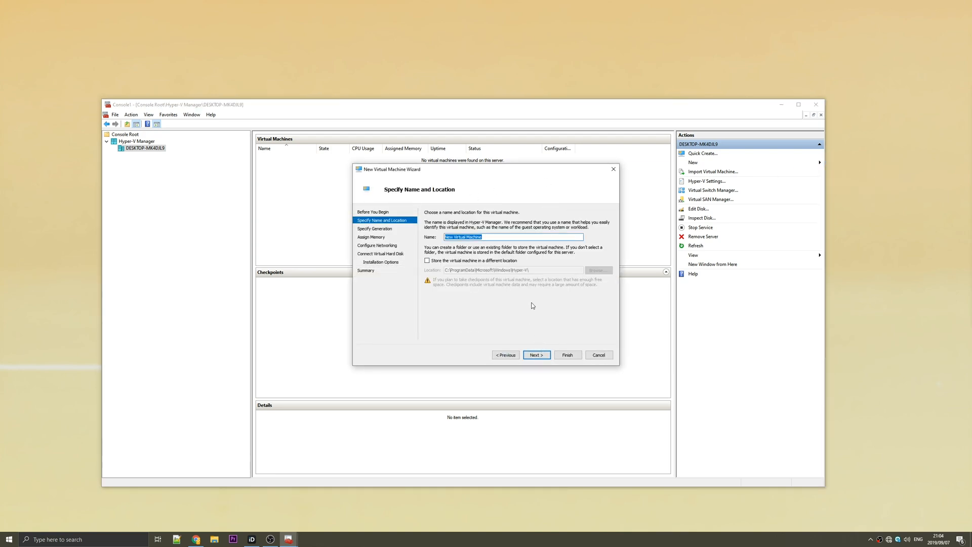
pyautogui.write('Windows 10 x64')
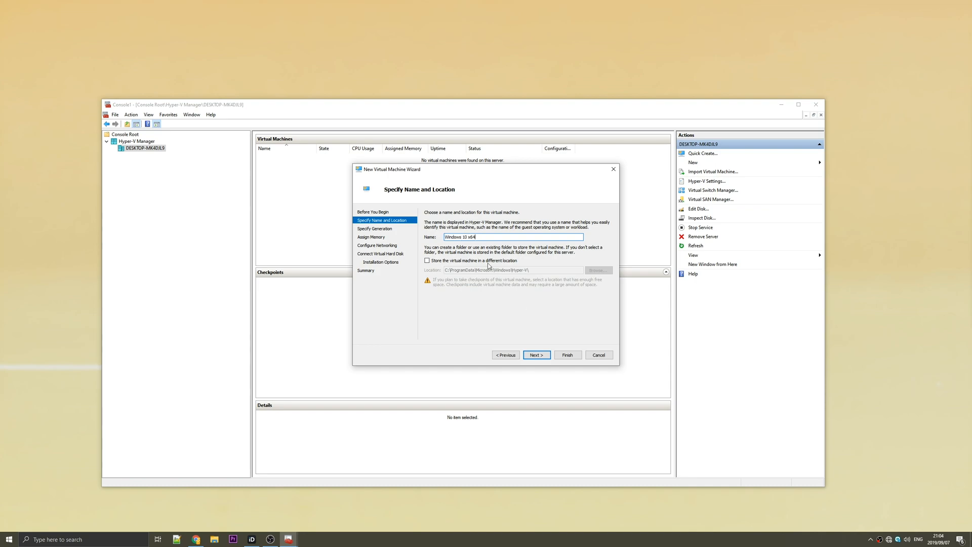
pyautogui.click(427, 260)
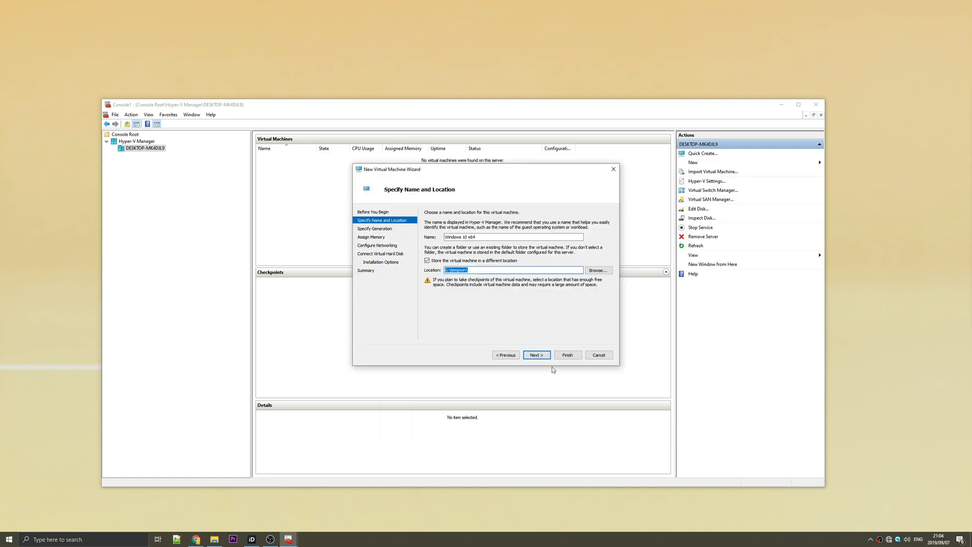
pyautogui.click(535, 354)
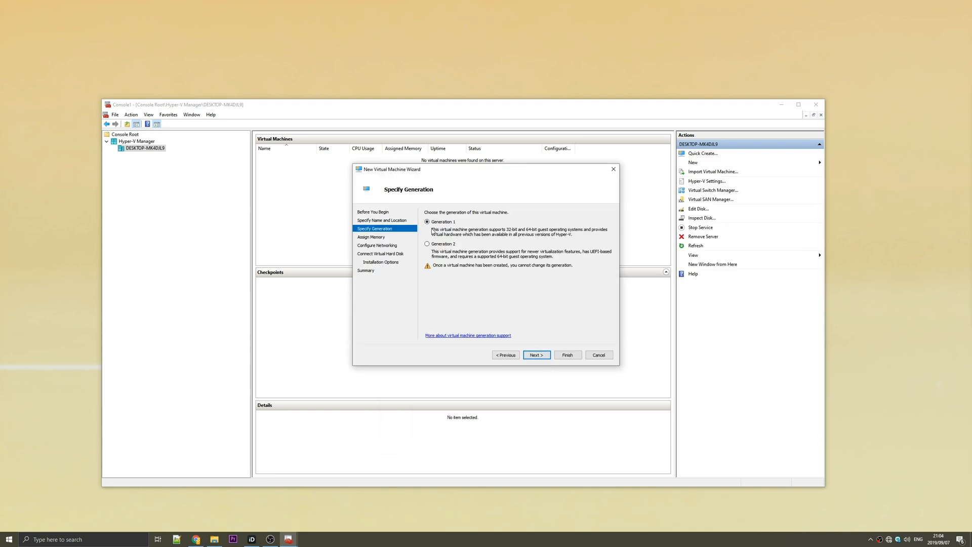
pyautogui.moveTo(509, 257)
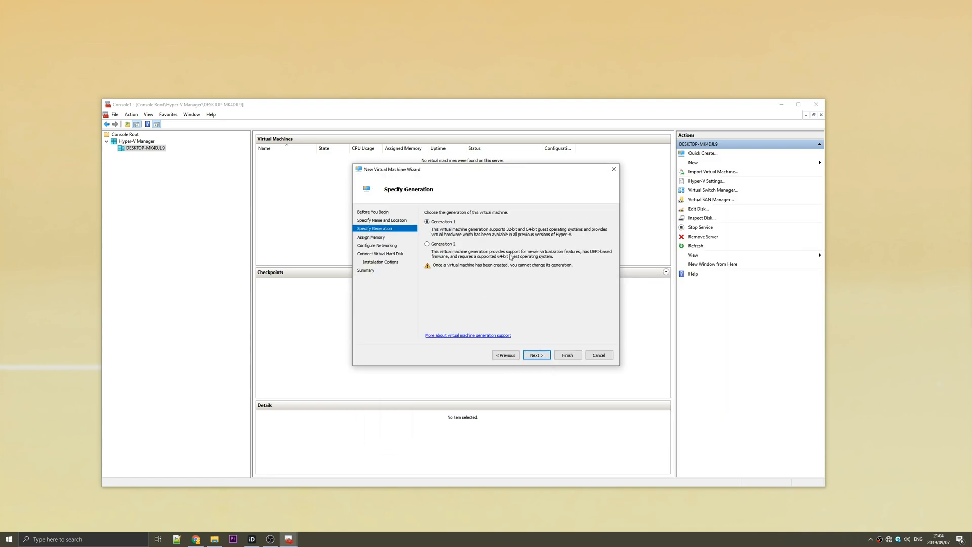
pyautogui.click(427, 244)
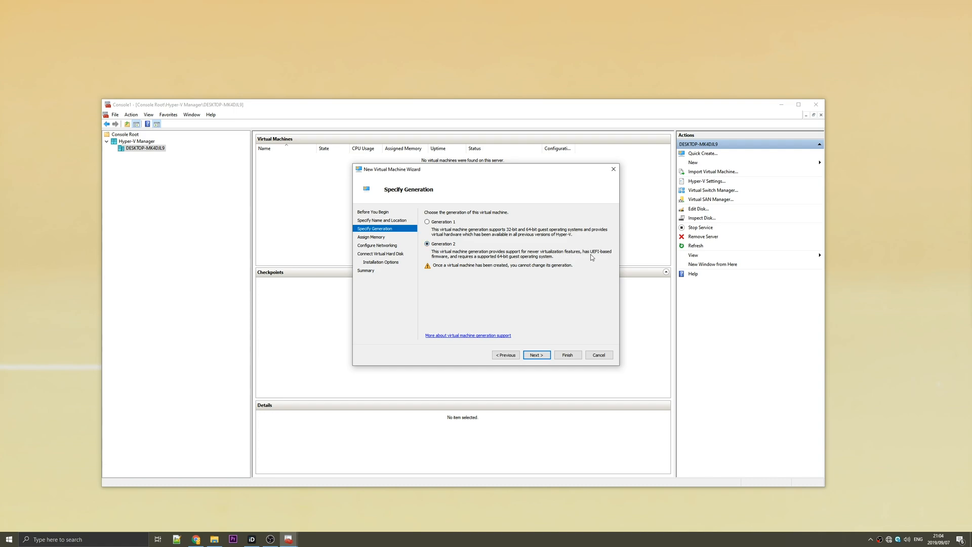
pyautogui.click(535, 354)
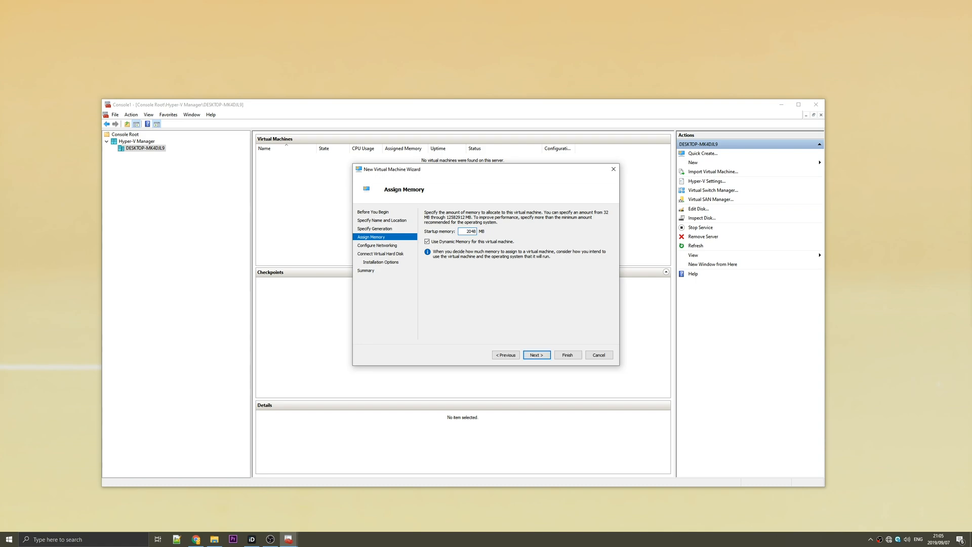
# Set startup memory to 16384 MB, leaving Use Dynamic Memory checked
pyautogui.write('4096')
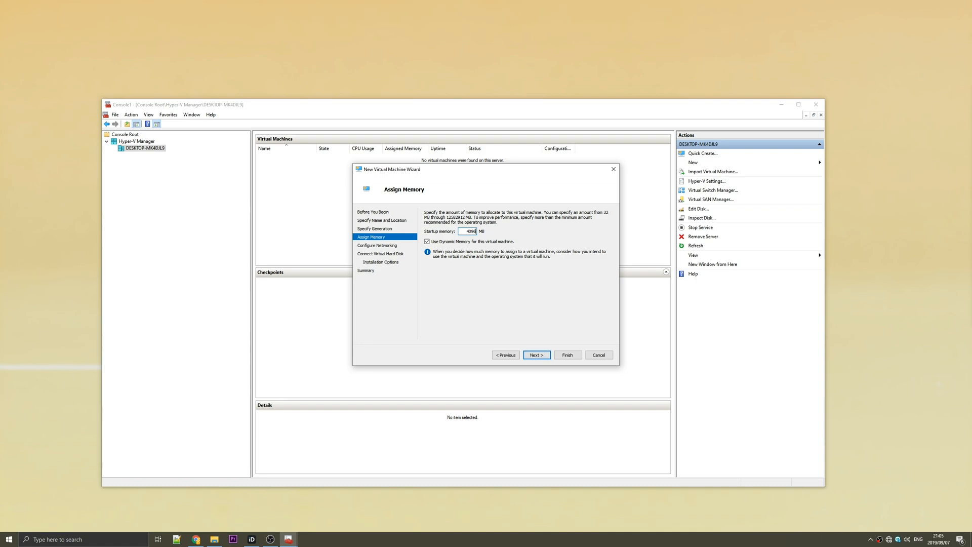
pyautogui.write('8192')
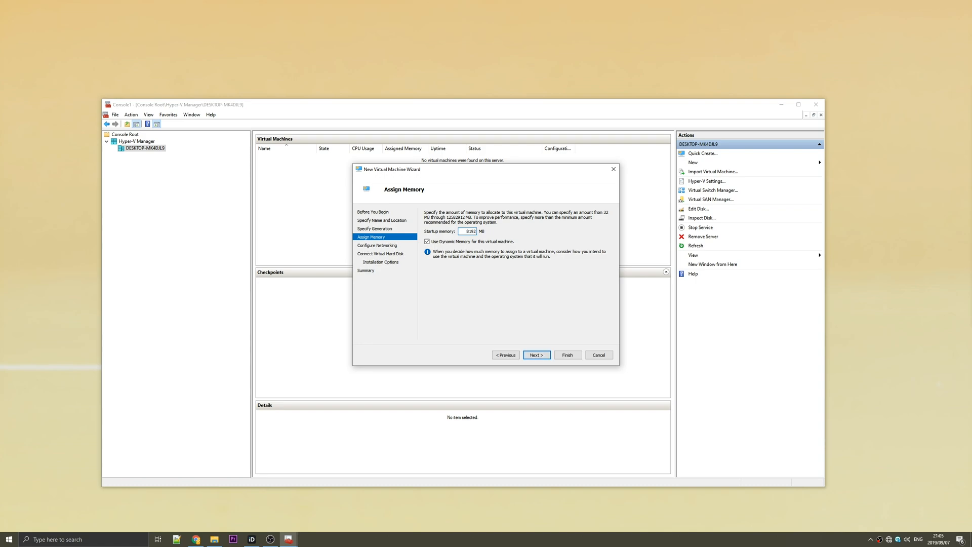
pyautogui.write('16384')
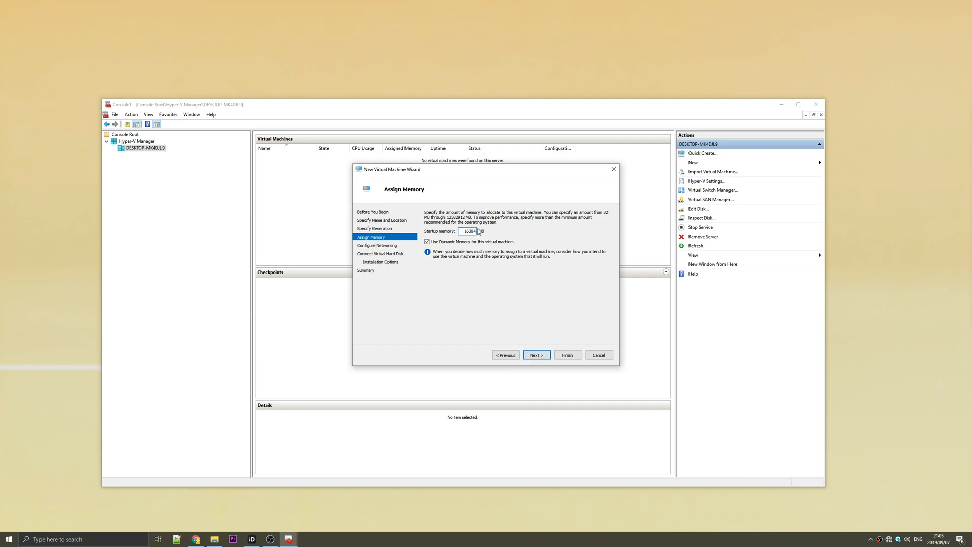
pyautogui.moveTo(468, 204)
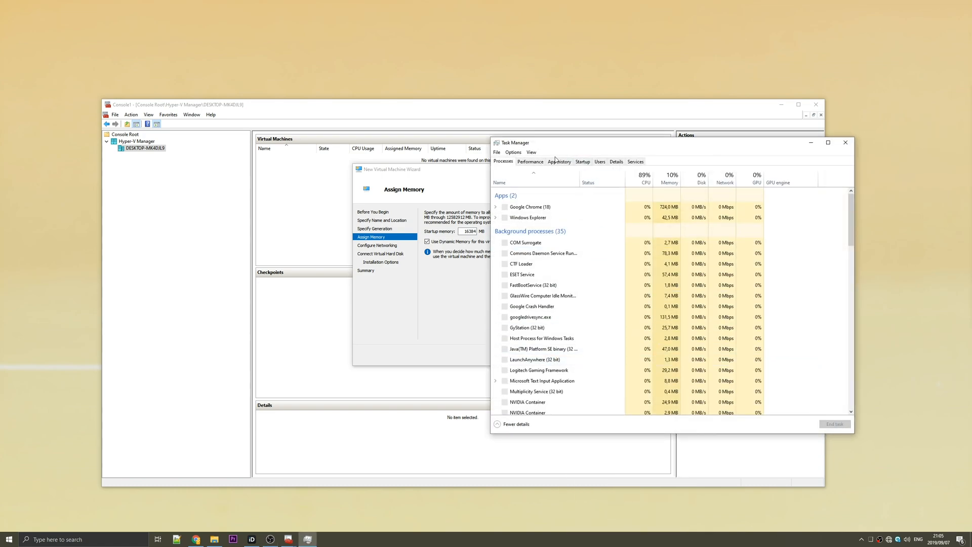
# Show Task Manager's Memory performance page, confirming 64 GB installed RAM
pyautogui.click(530, 161)
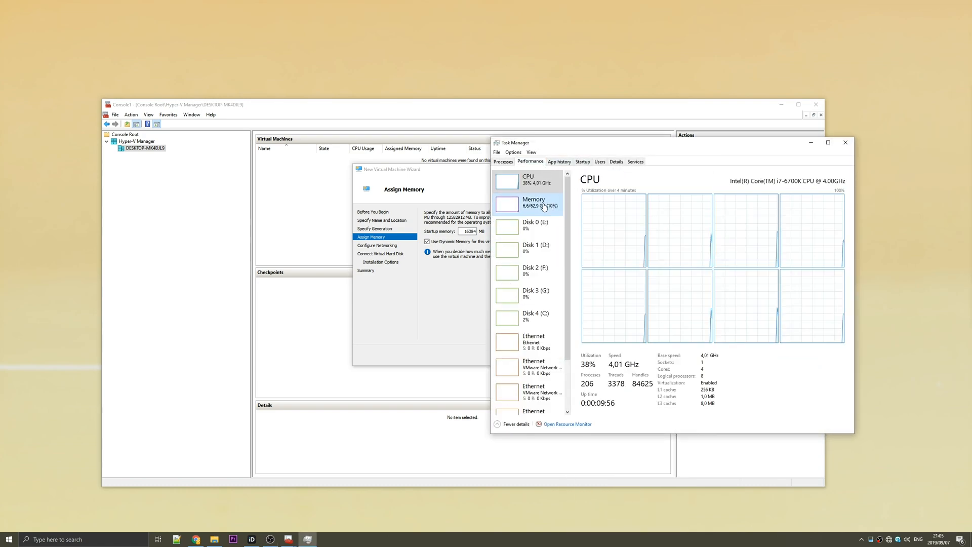
pyautogui.click(533, 202)
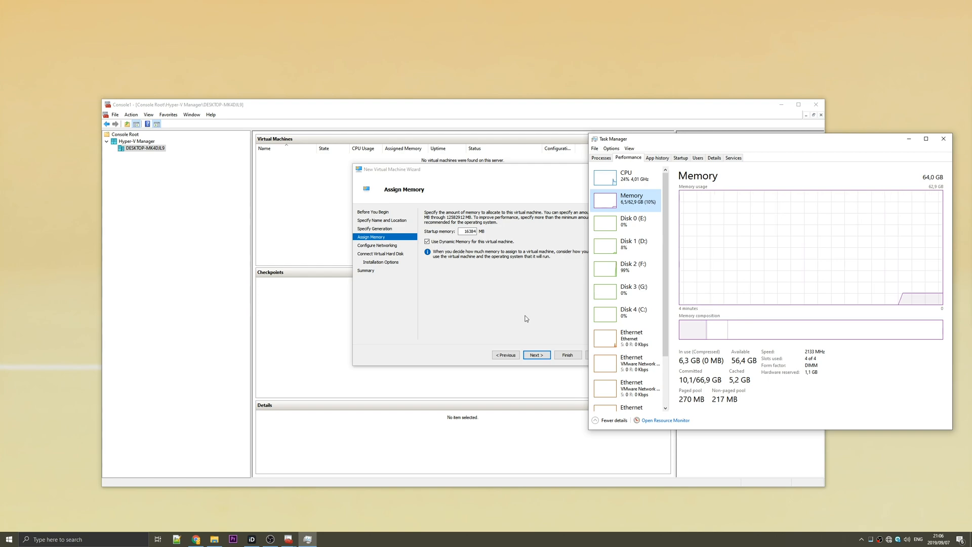
pyautogui.moveTo(507, 304)
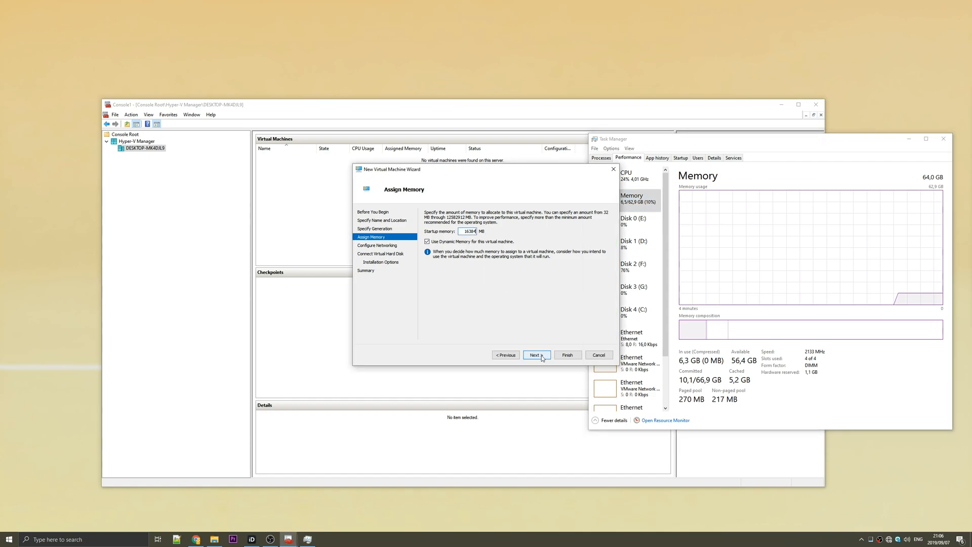
# Connect the VM to Default Switch and size its virtual hard disk at 50 GB
pyautogui.click(535, 354)
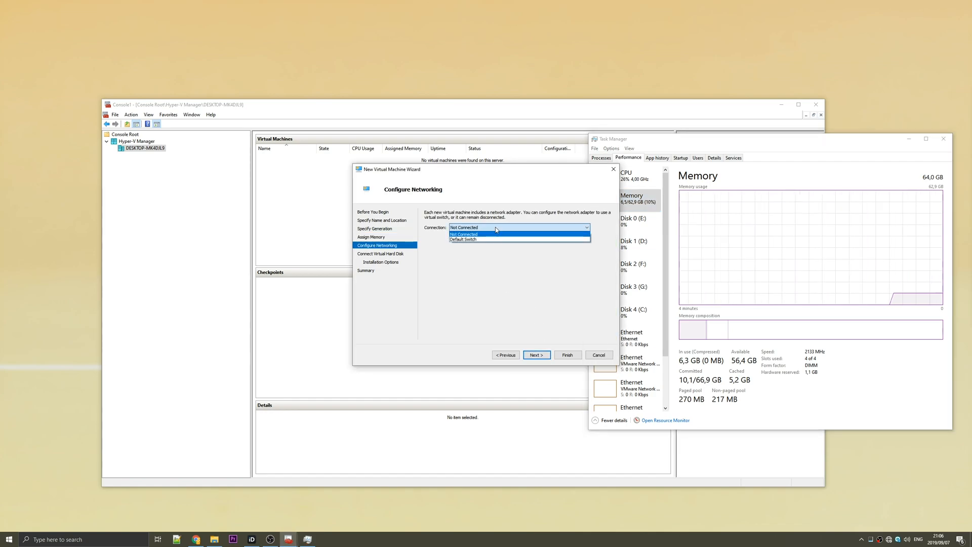
pyautogui.click(462, 239)
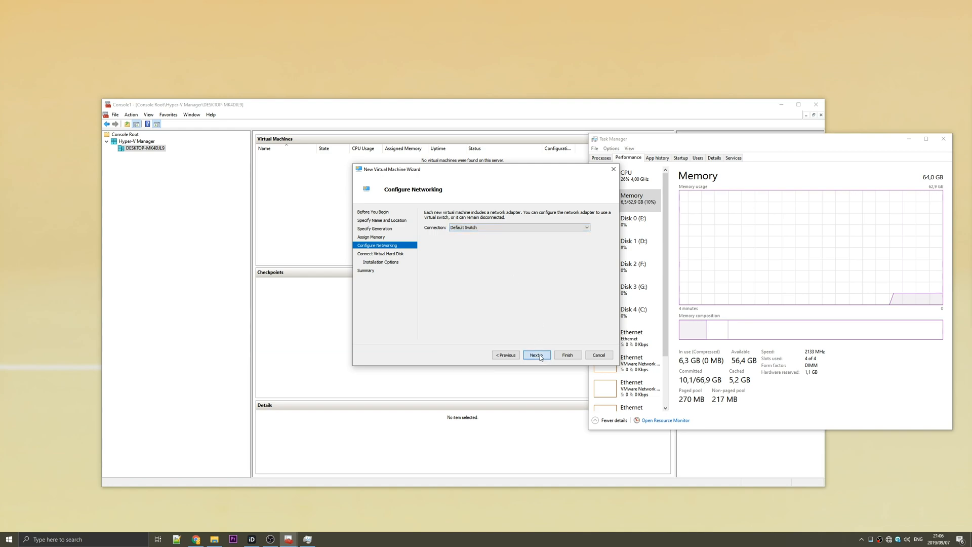
pyautogui.click(536, 355)
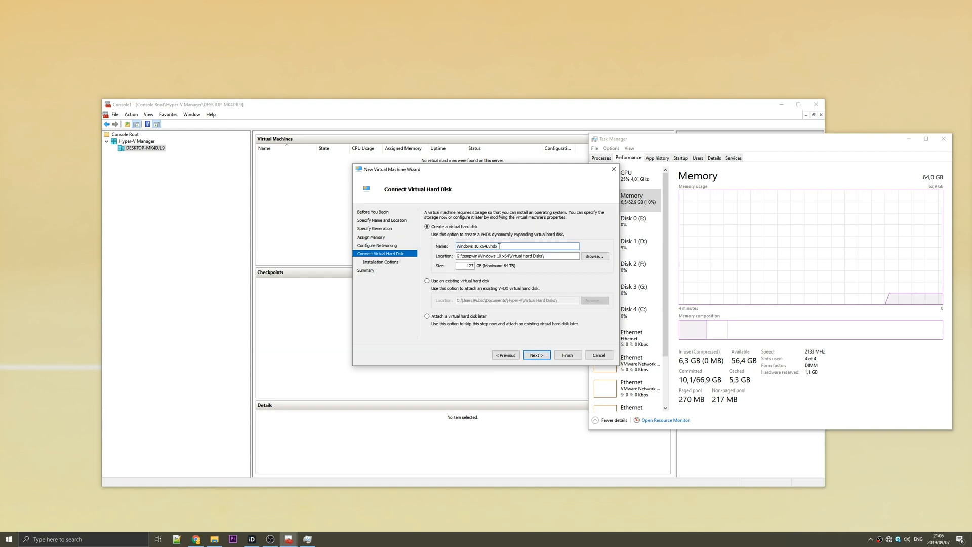
pyautogui.tripleClick(489, 246)
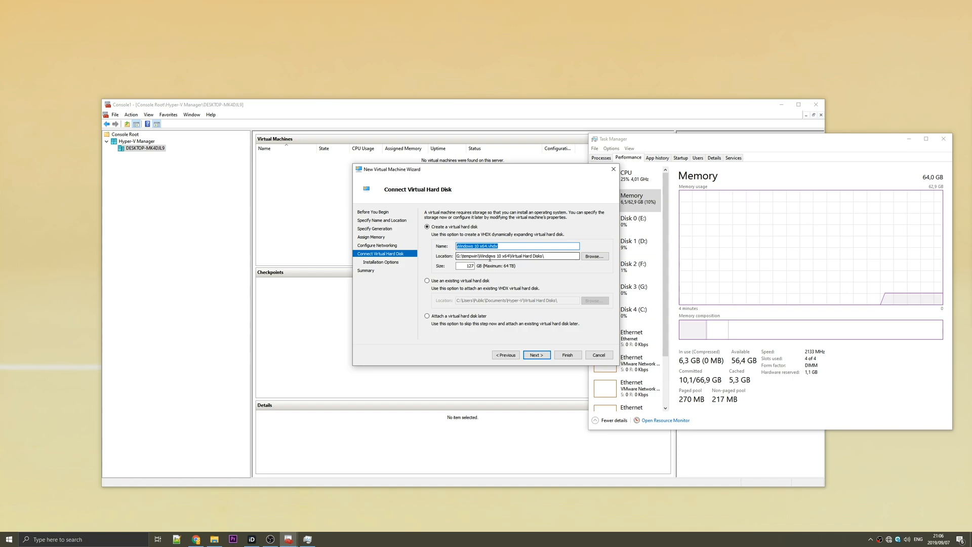
pyautogui.click(467, 265)
pyautogui.write('50')
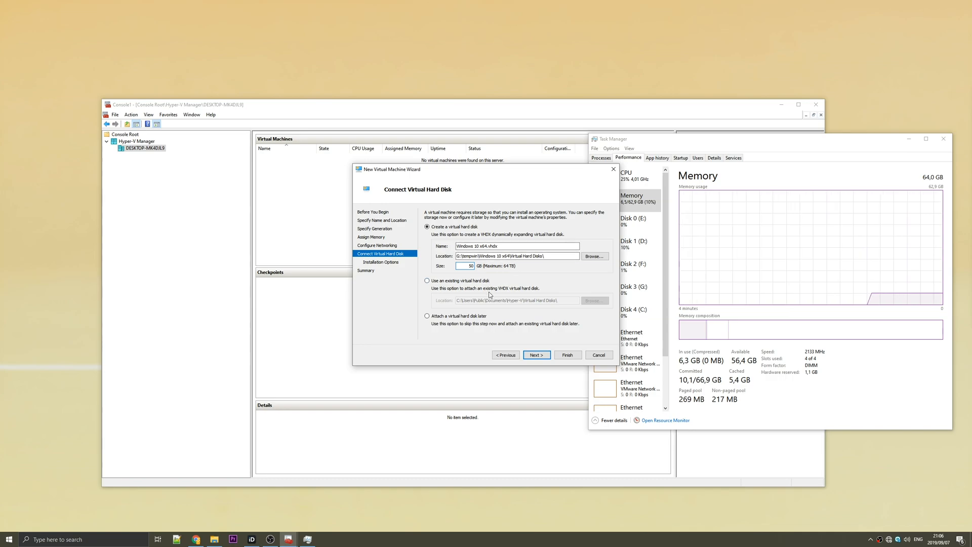
pyautogui.click(535, 354)
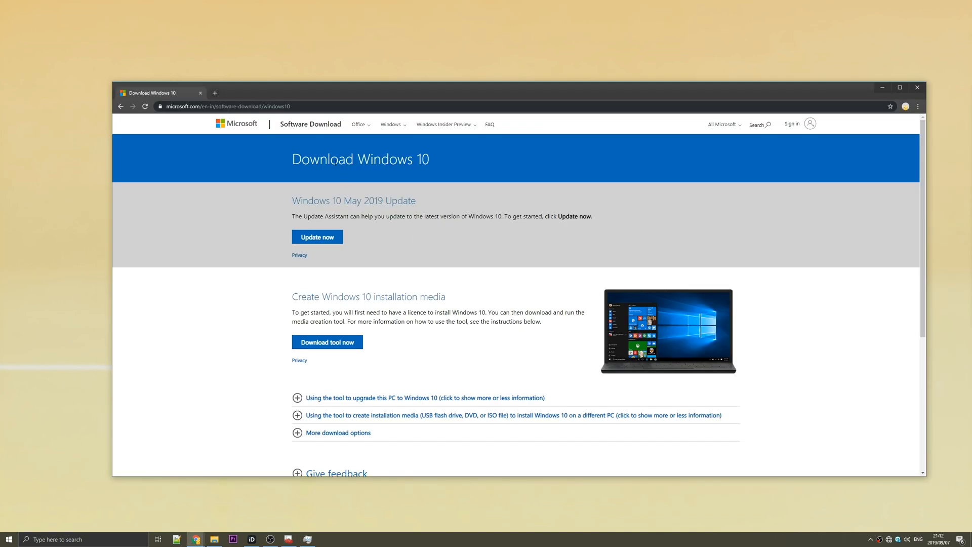
# Emulate a Galaxy S5 with Chrome DevTools' device toolbar to reach the ISO download page
pyautogui.tripleClick(360, 158)
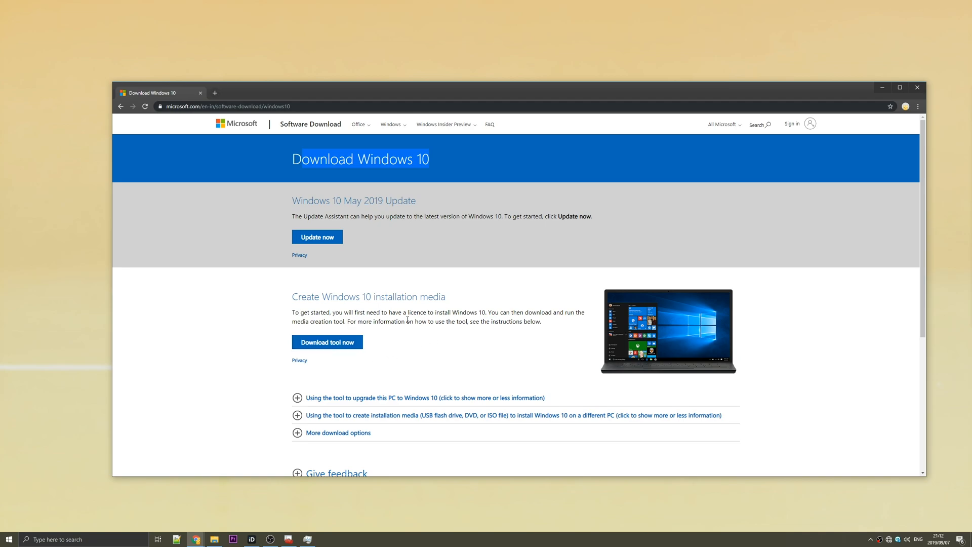
pyautogui.moveTo(483, 293)
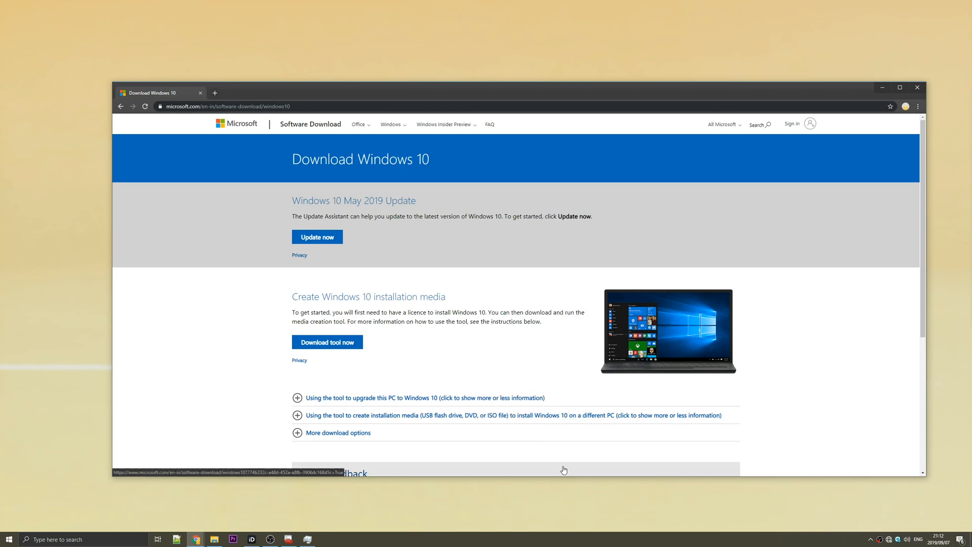
pyautogui.press('F12')
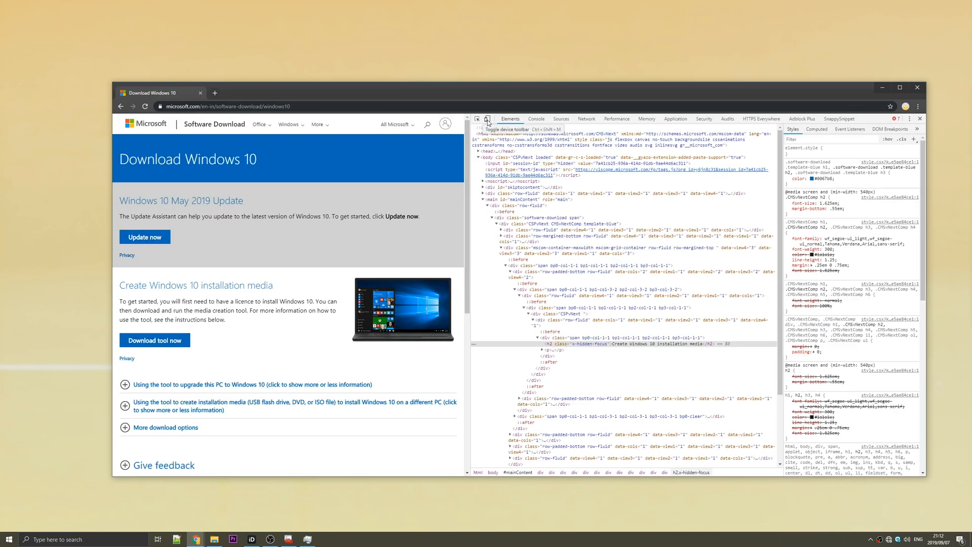
pyautogui.click(488, 118)
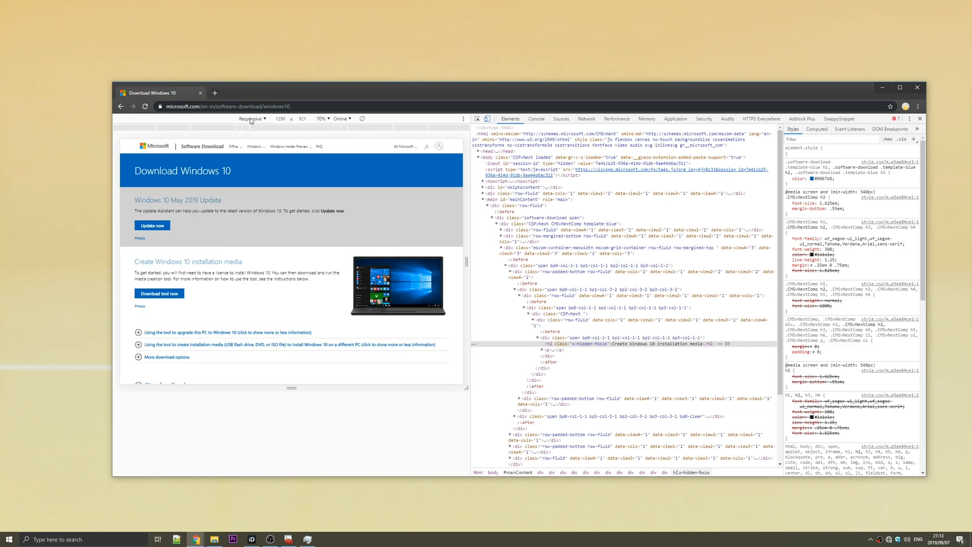
pyautogui.click(252, 119)
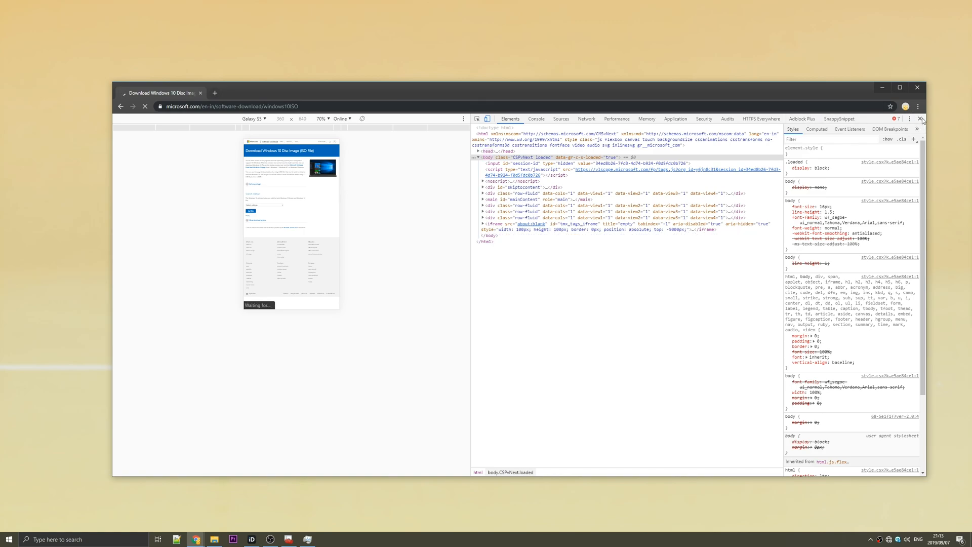
# Choose Windows 10 May 2019 Update, English language, and download the 64-bit ISO
pyautogui.click(922, 118)
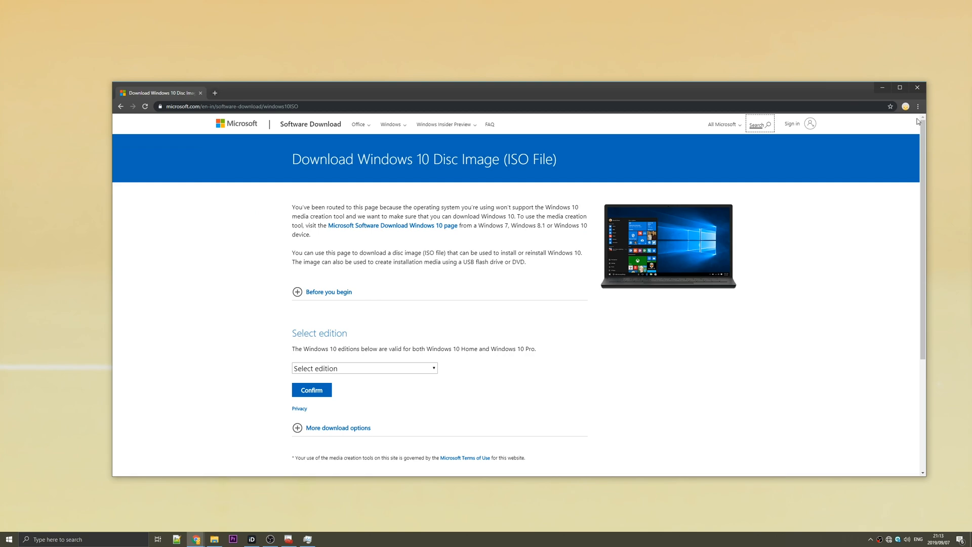
pyautogui.moveTo(520, 235)
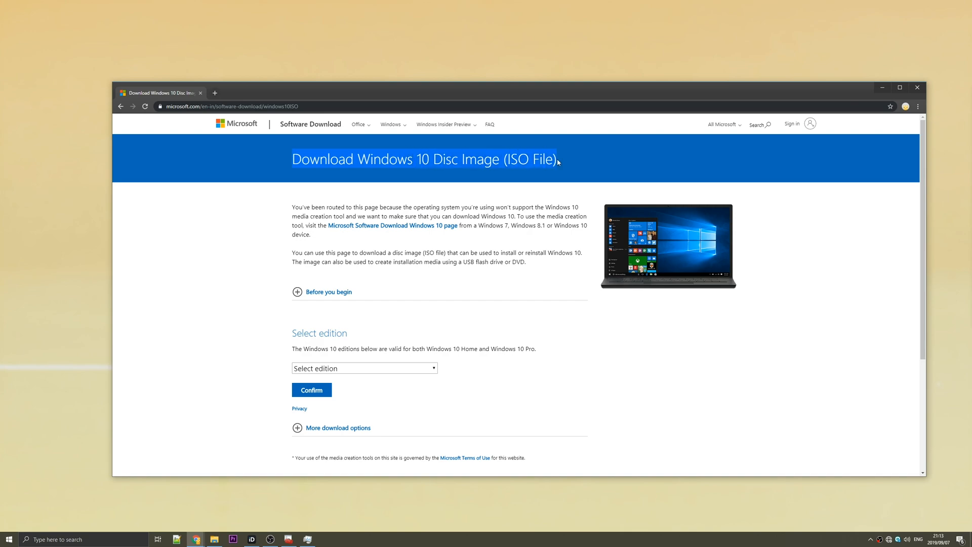
pyautogui.click(364, 367)
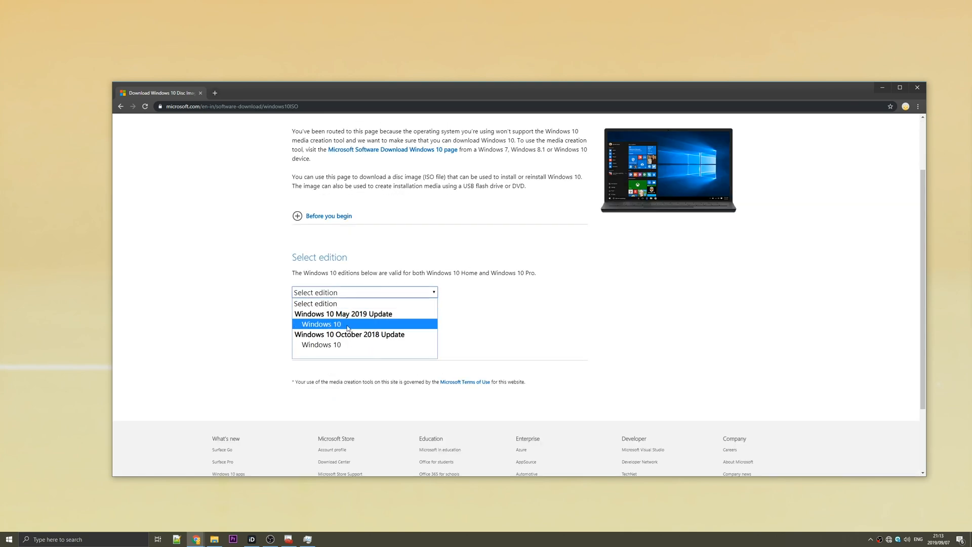
pyautogui.click(321, 324)
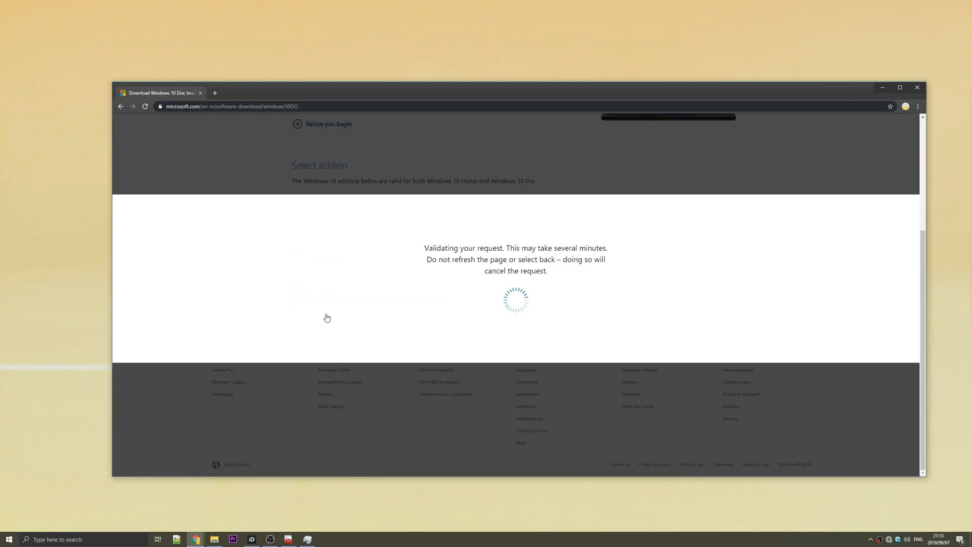
pyautogui.click(364, 337)
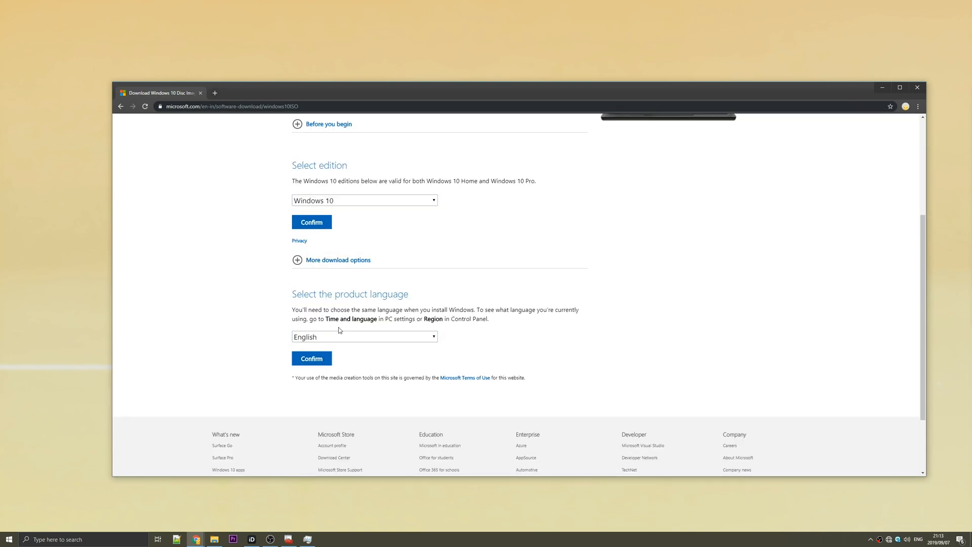
pyautogui.click(311, 358)
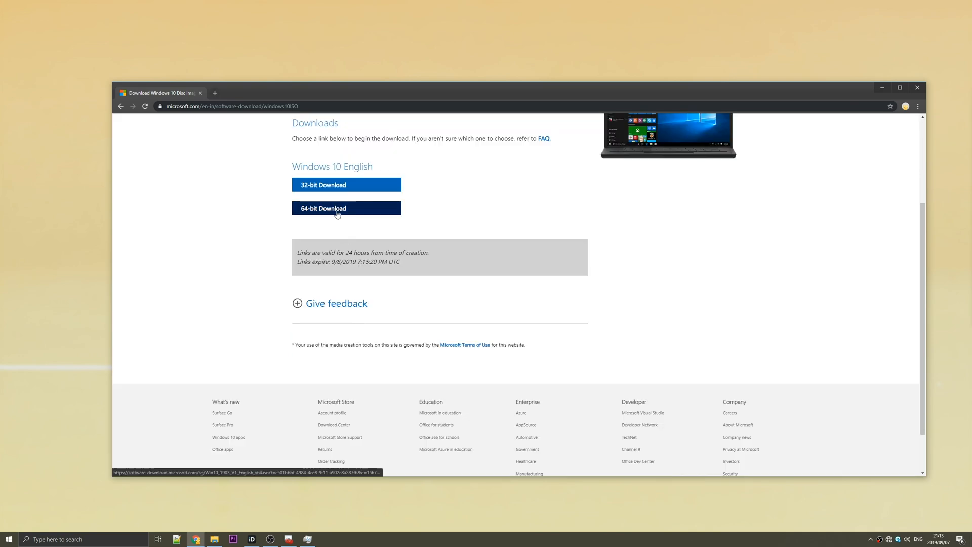
pyautogui.click(346, 207)
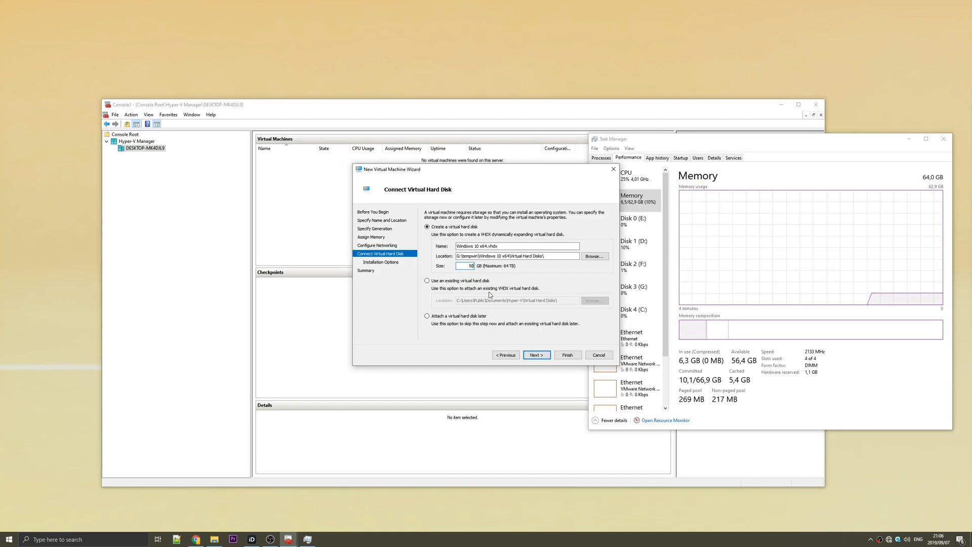
# Set Windows.iso as the bootable installation image and finish the wizard
pyautogui.click(535, 354)
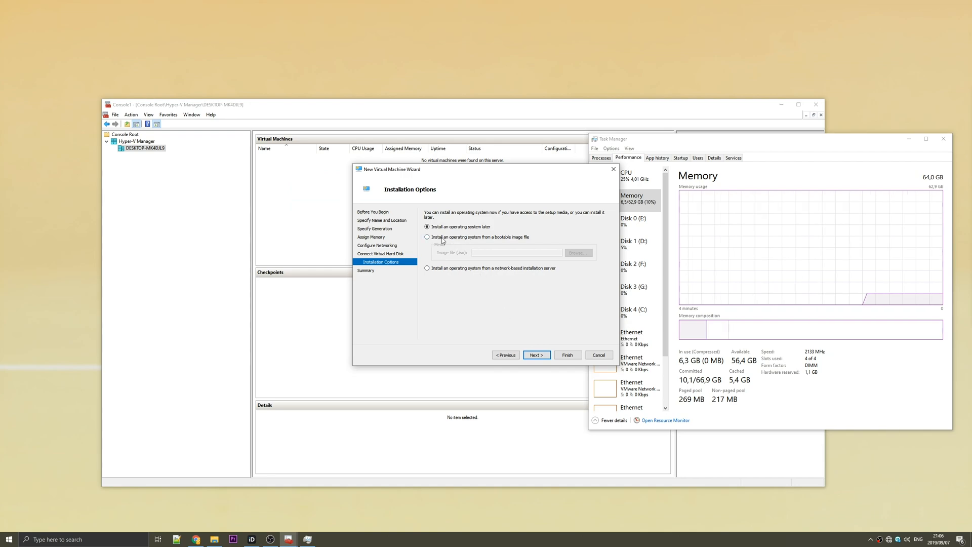
pyautogui.click(427, 237)
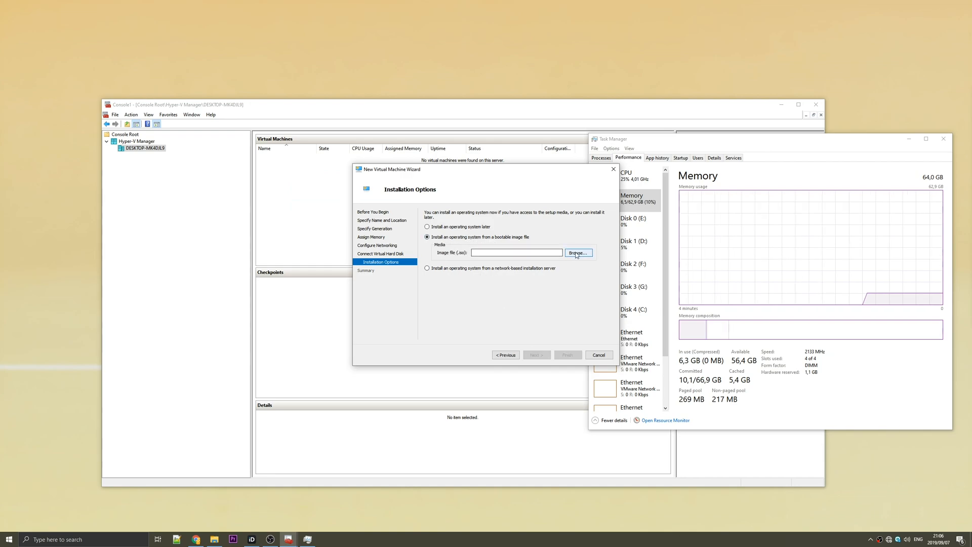
pyautogui.click(576, 253)
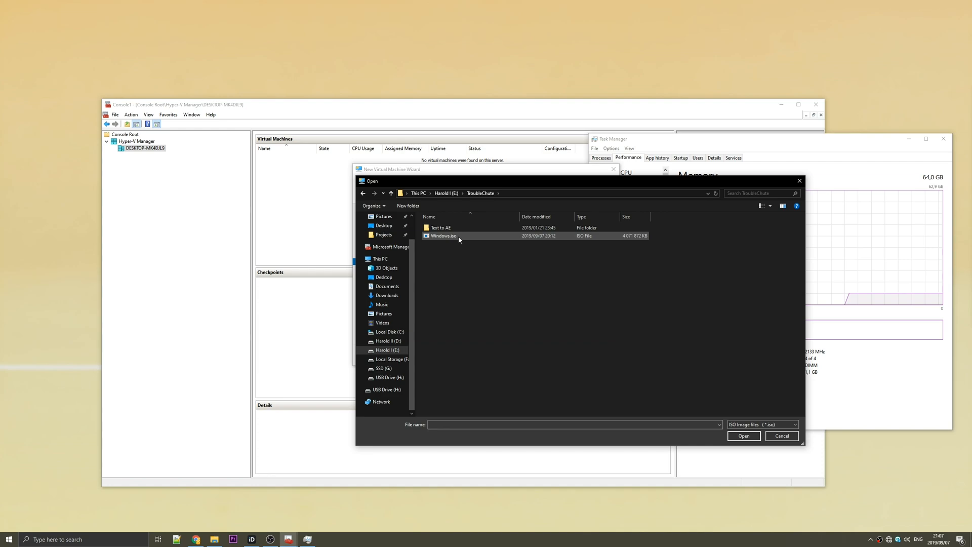
pyautogui.moveTo(442, 236)
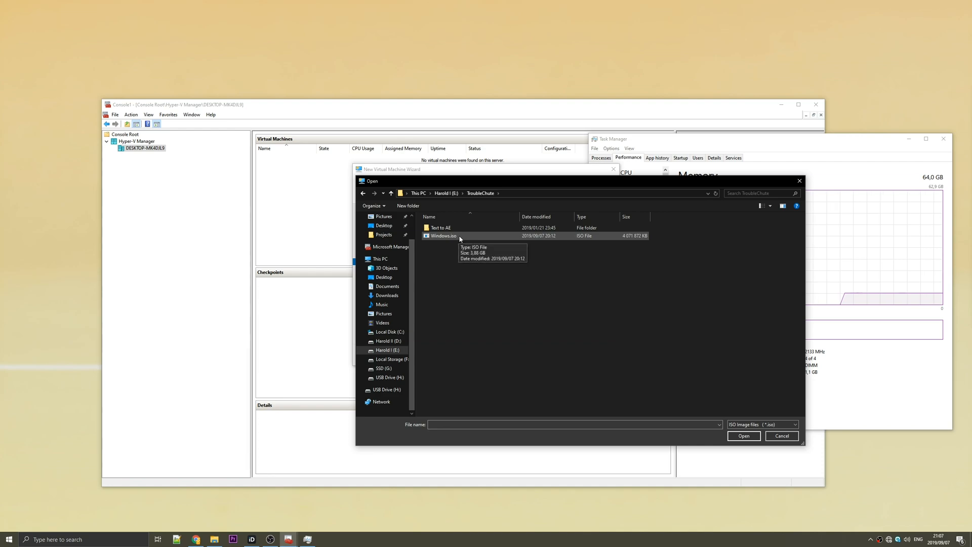
pyautogui.click(743, 435)
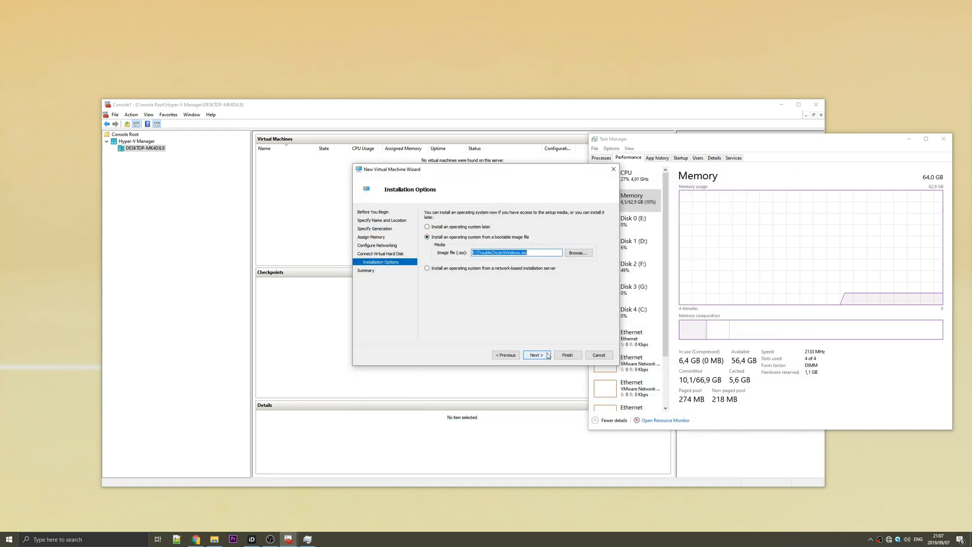
pyautogui.click(535, 355)
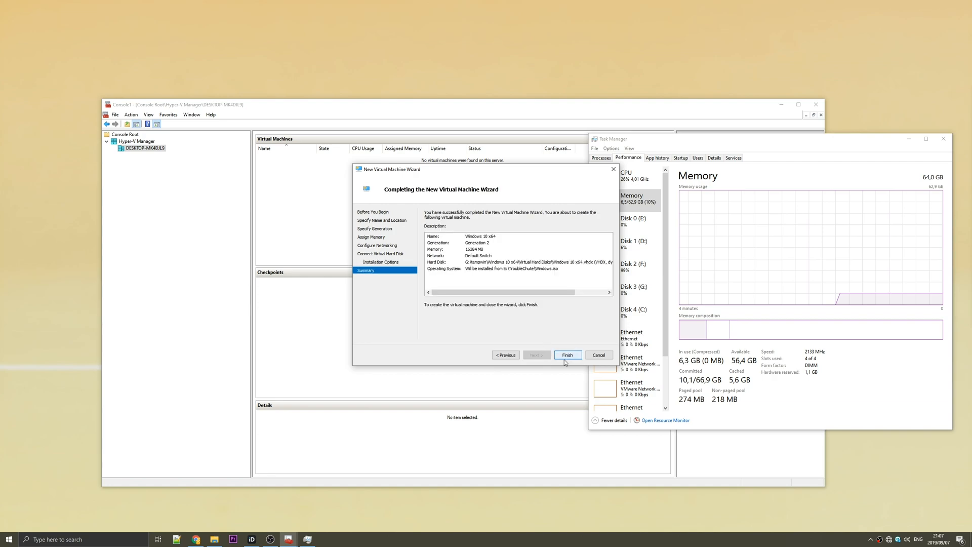
pyautogui.click(566, 354)
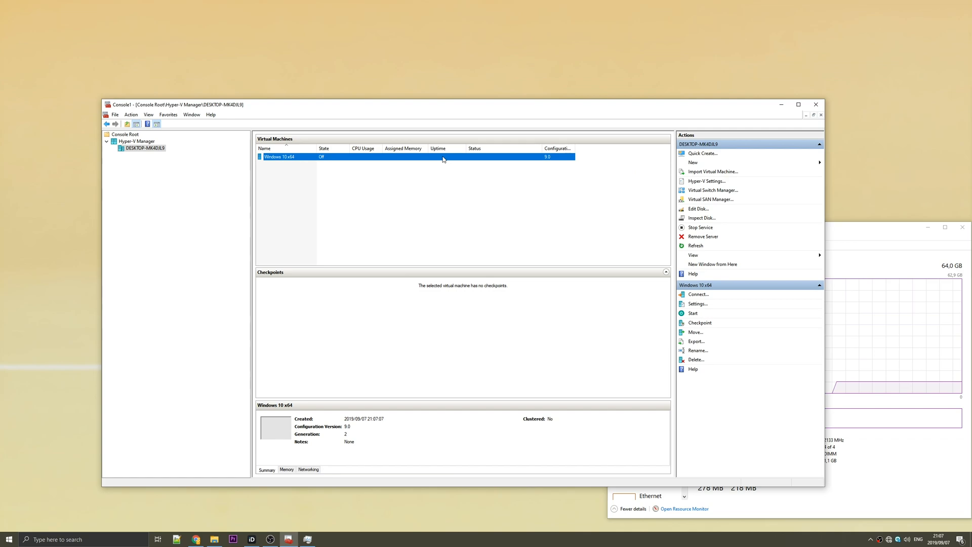
# Open the VM's settings and review firmware boot order, security and memory
pyautogui.click(697, 304)
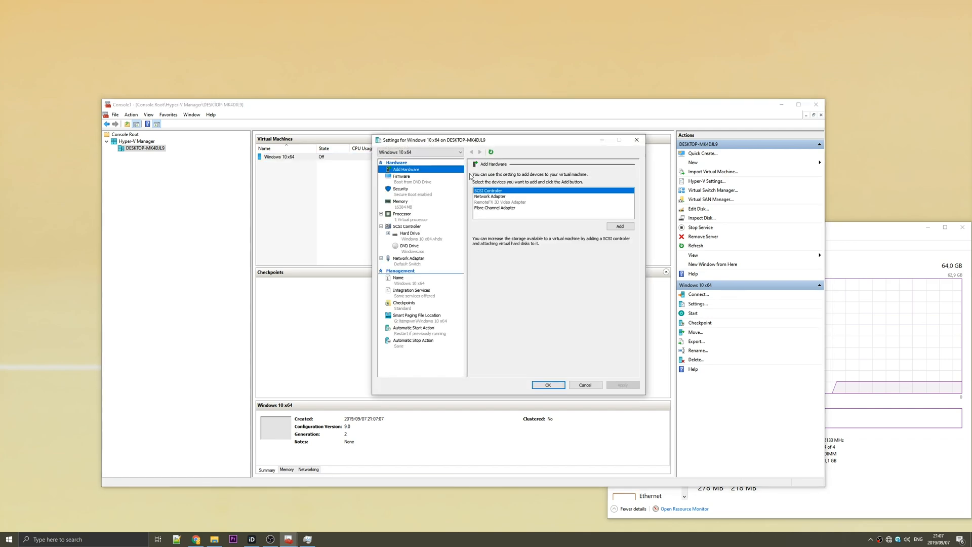
pyautogui.click(401, 176)
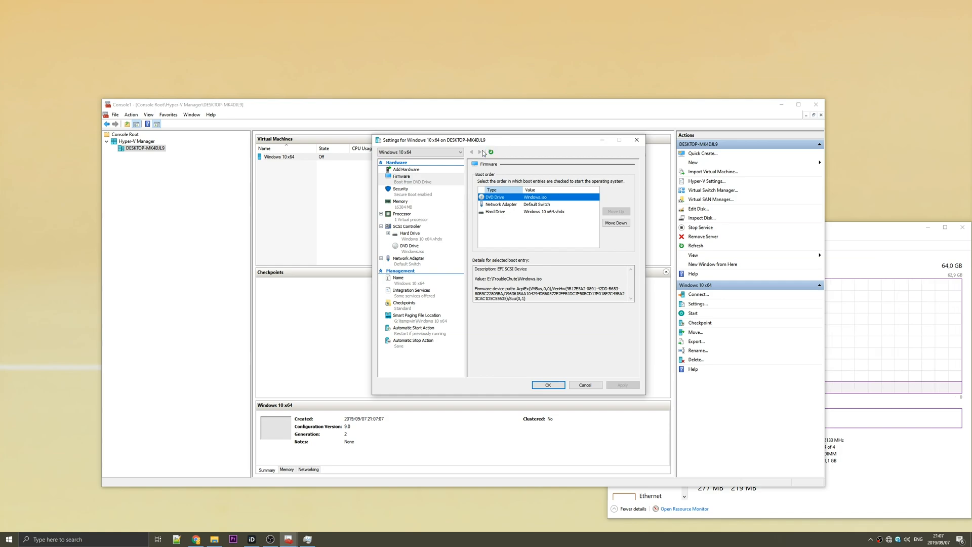
pyautogui.click(400, 190)
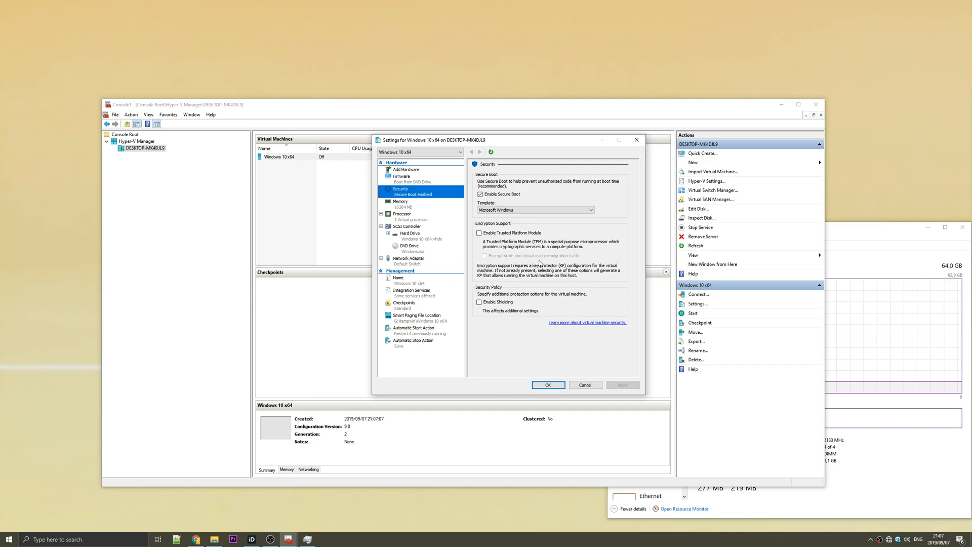
pyautogui.click(401, 203)
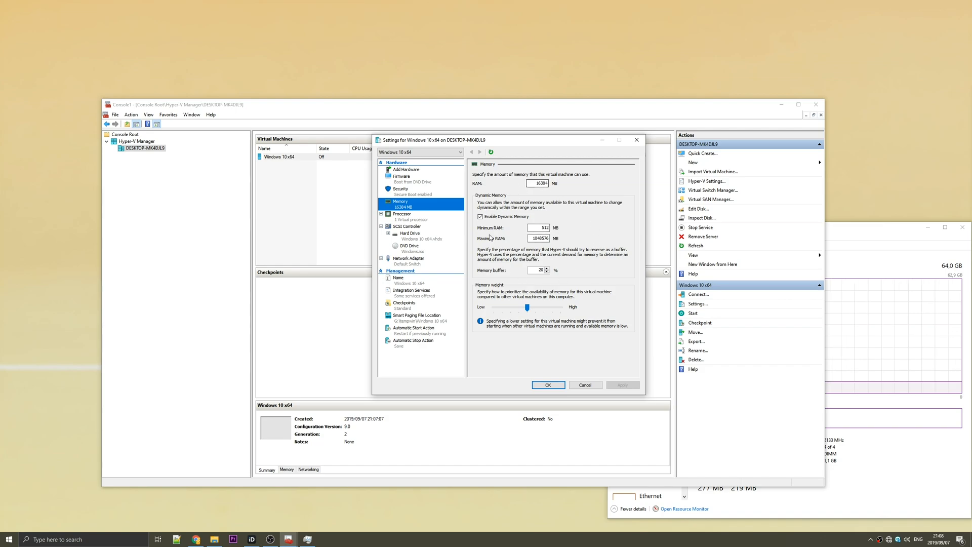
pyautogui.click(401, 213)
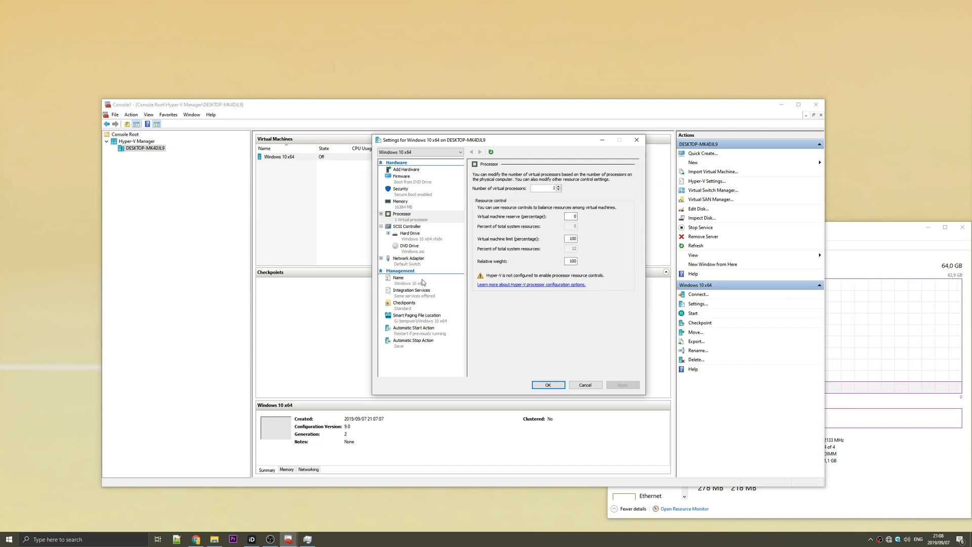
# Review name, checkpoint and automatic start/stop action pages, then confirm with OK
pyautogui.click(398, 277)
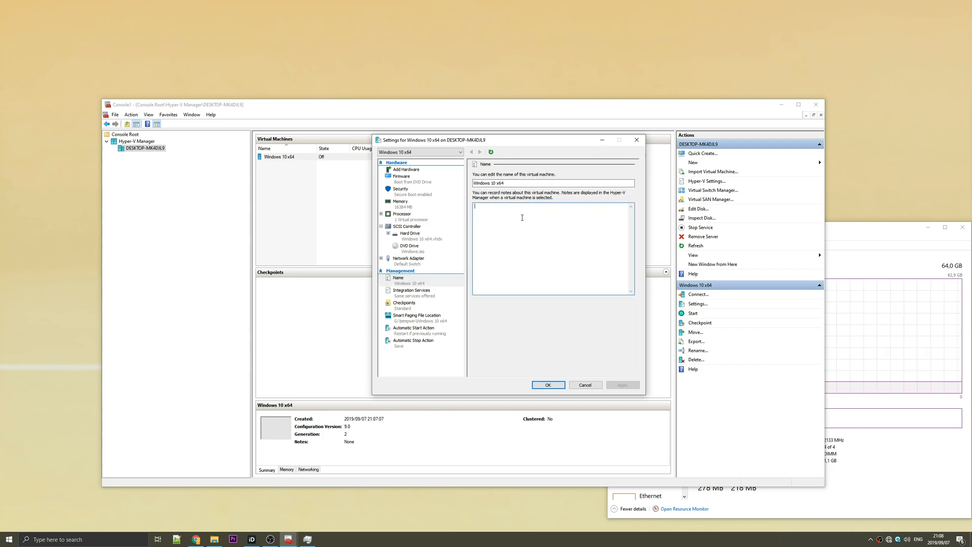
pyautogui.click(404, 304)
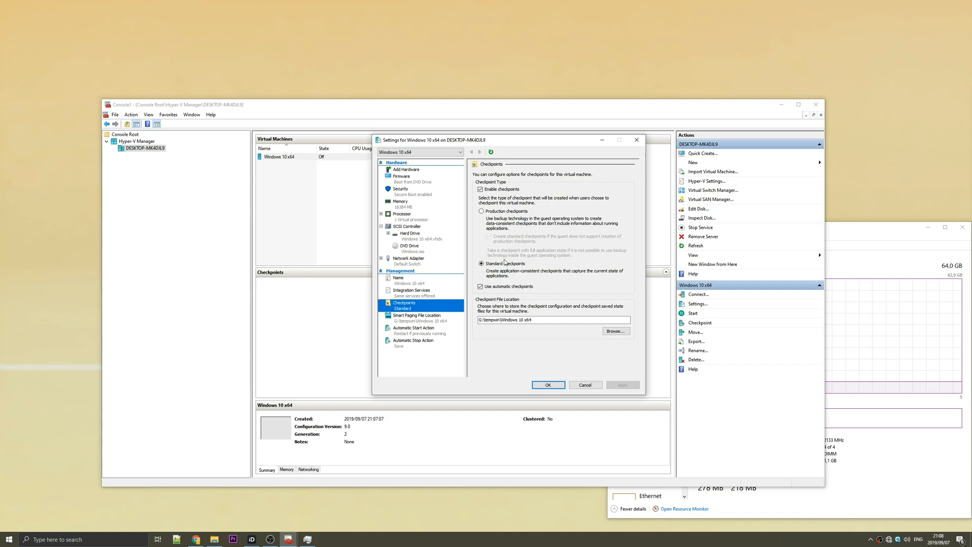
pyautogui.moveTo(554, 211)
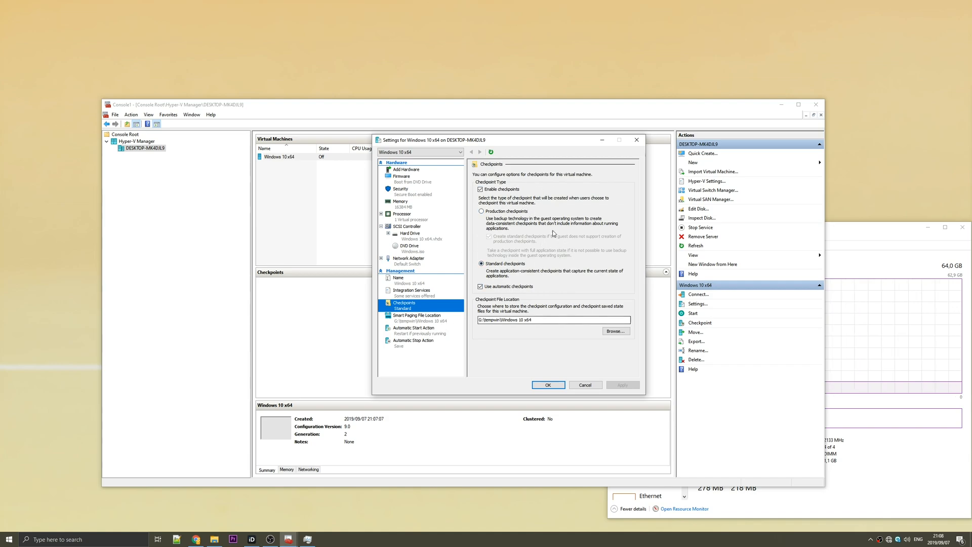
pyautogui.click(413, 329)
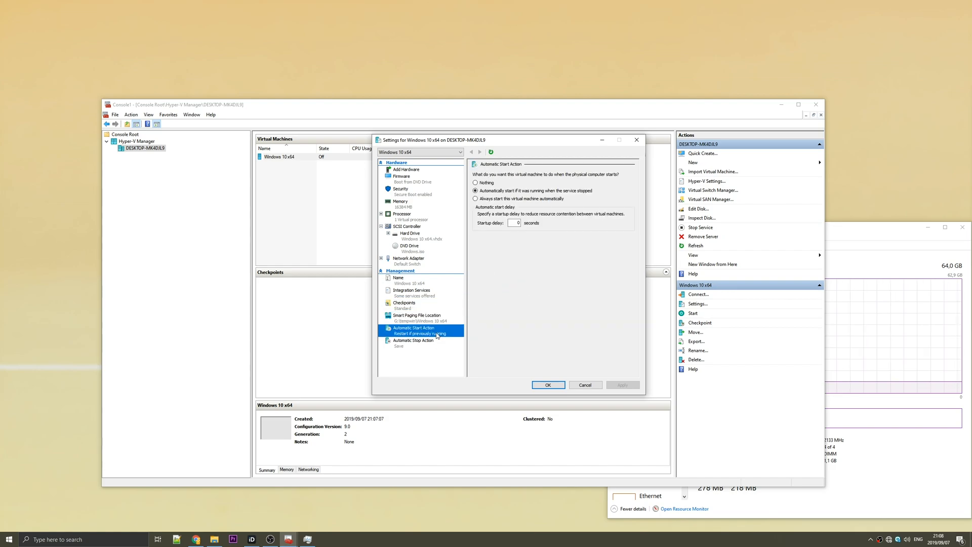
pyautogui.click(413, 342)
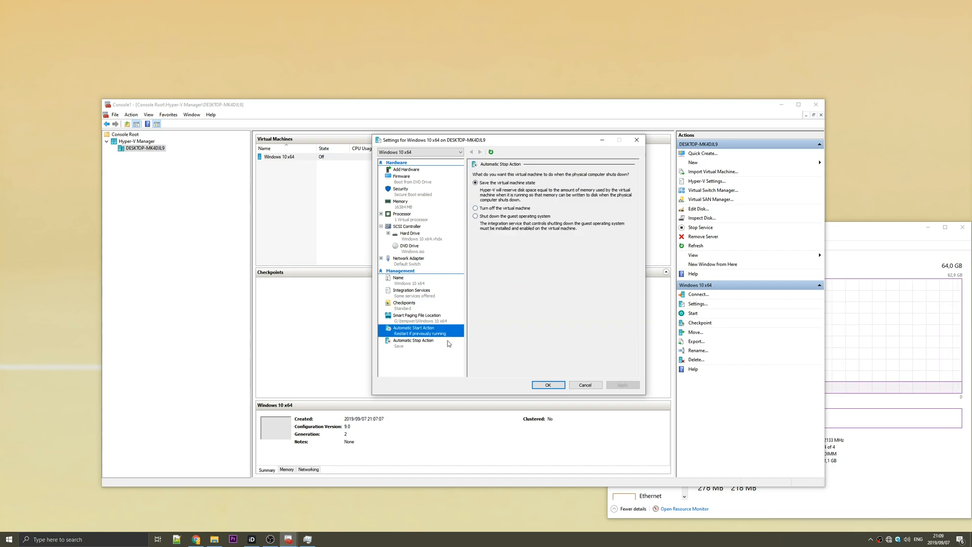
pyautogui.click(412, 342)
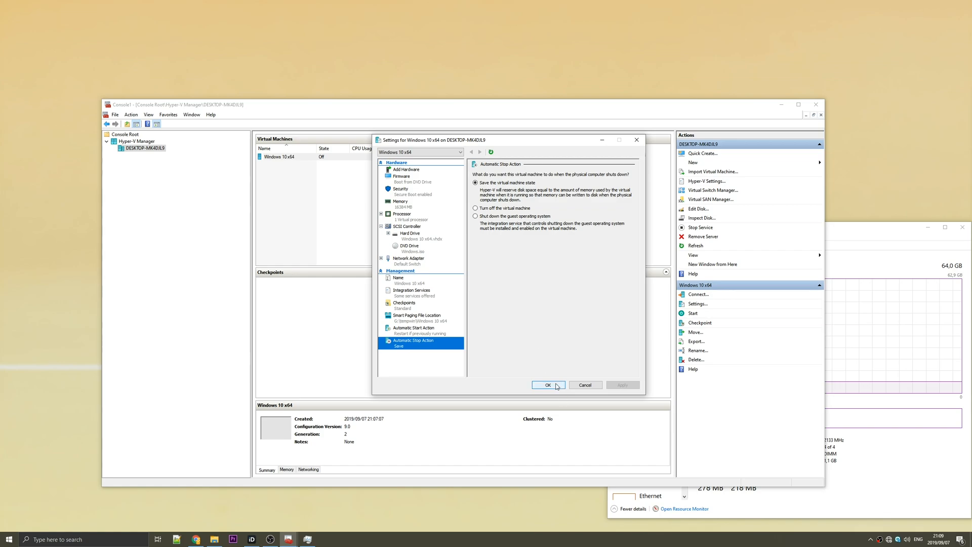
pyautogui.click(546, 385)
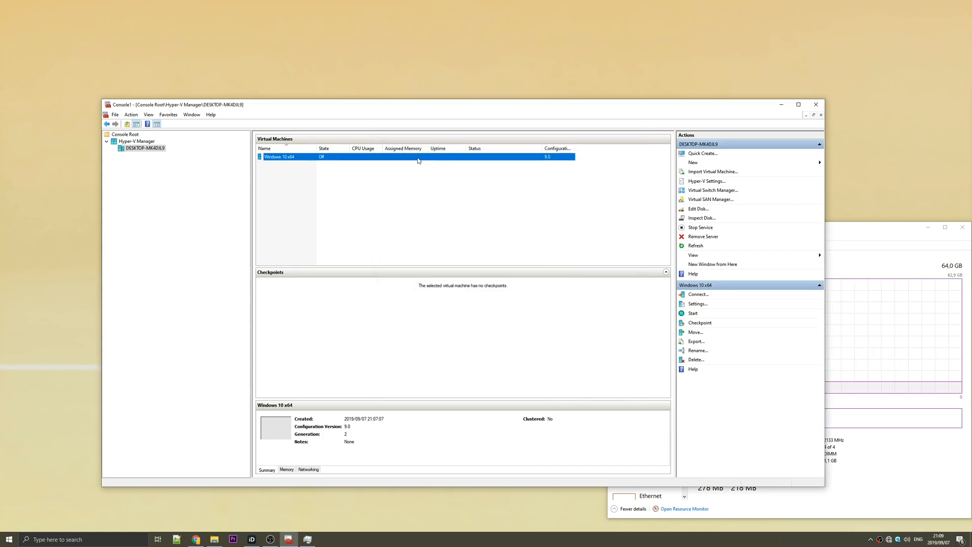
# Connect to Windows 10 x64 and start it so it boots into Windows Setup
pyautogui.click(698, 293)
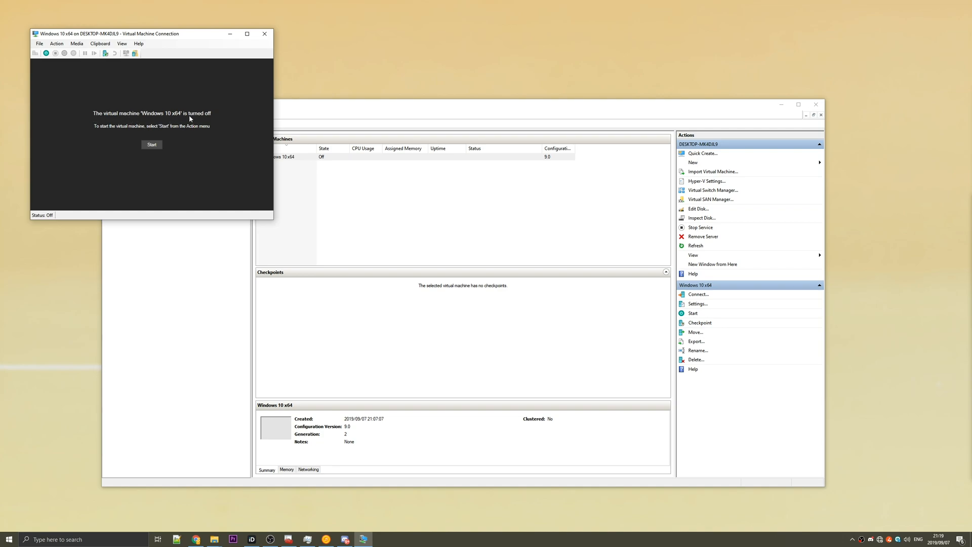
pyautogui.moveTo(161, 139)
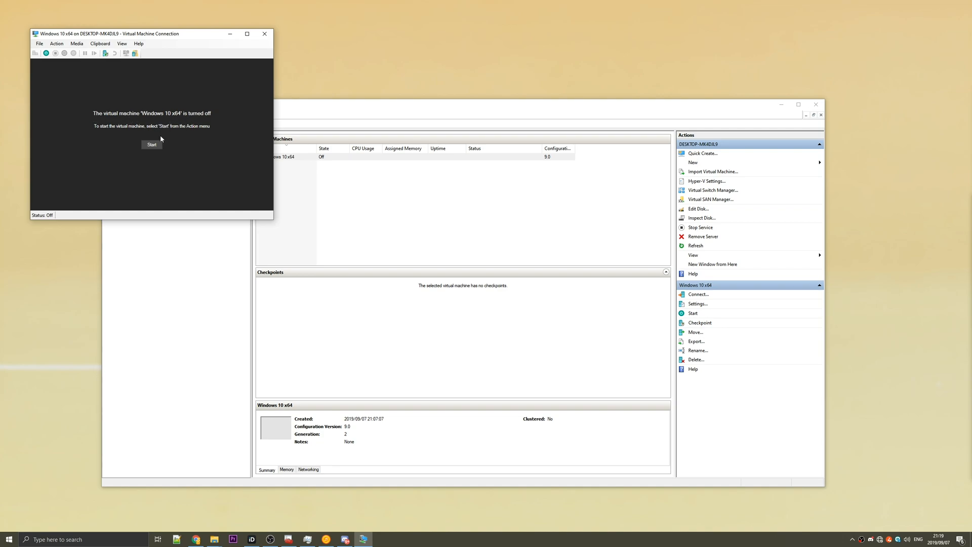
pyautogui.click(151, 144)
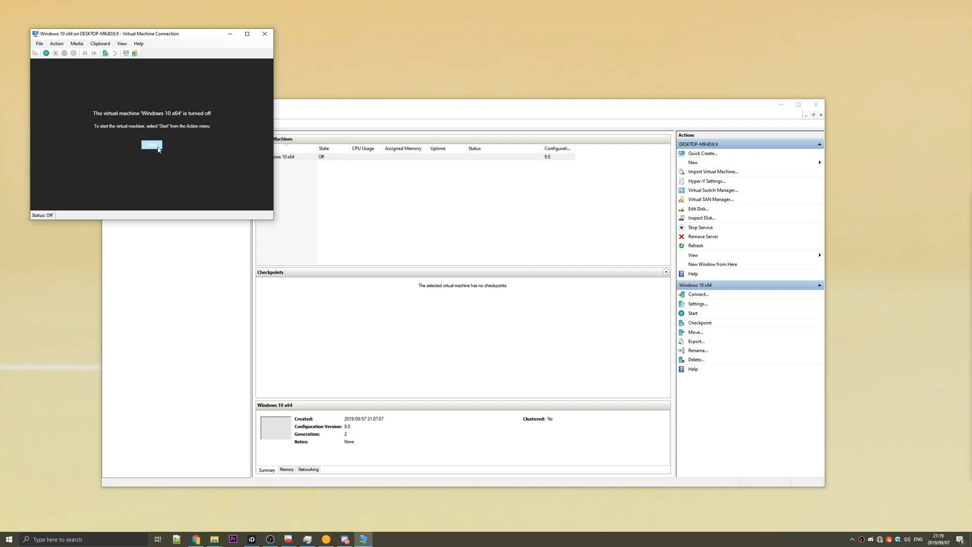
pyautogui.click(151, 145)
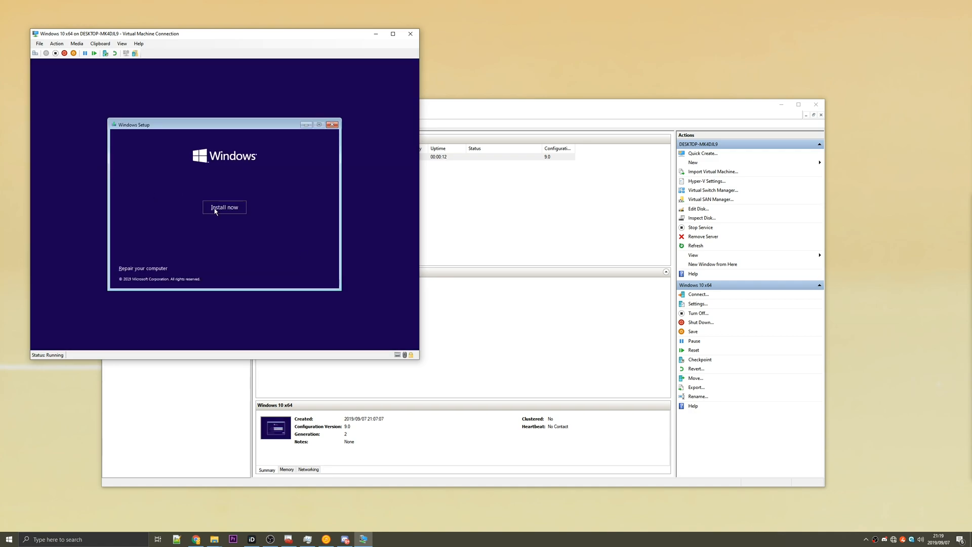
# Start setup without a product key, choosing Windows 10 Pro for Workstations and accepting the license
pyautogui.click(224, 207)
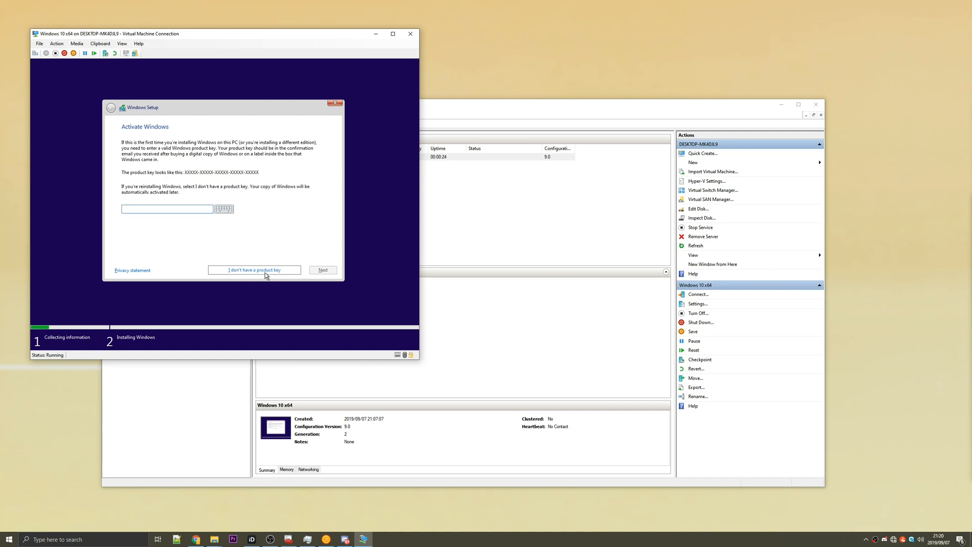
pyautogui.click(254, 270)
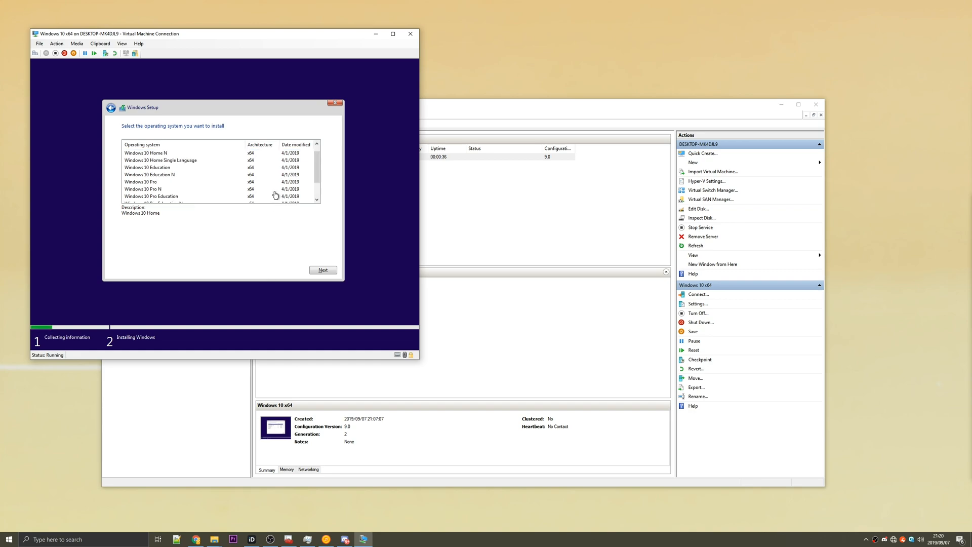
pyautogui.click(157, 189)
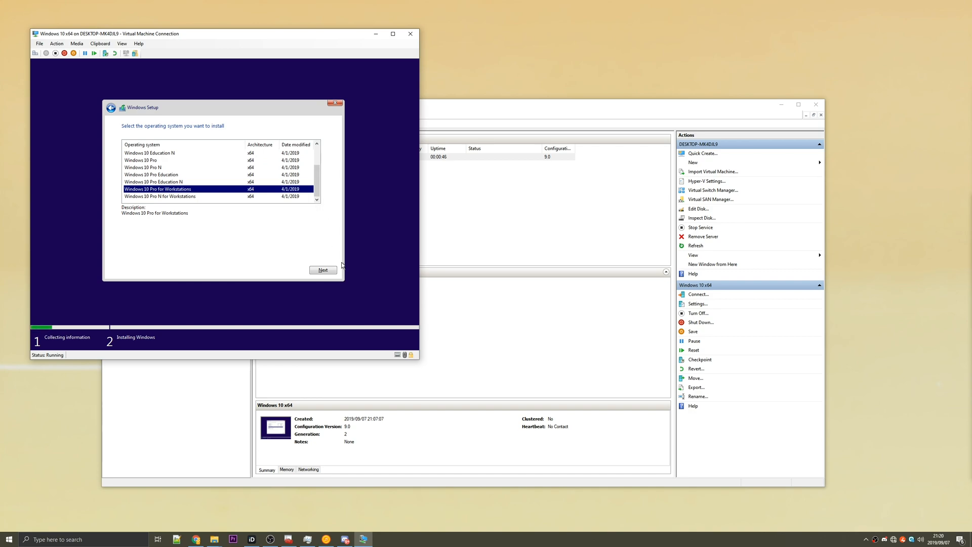
pyautogui.click(322, 270)
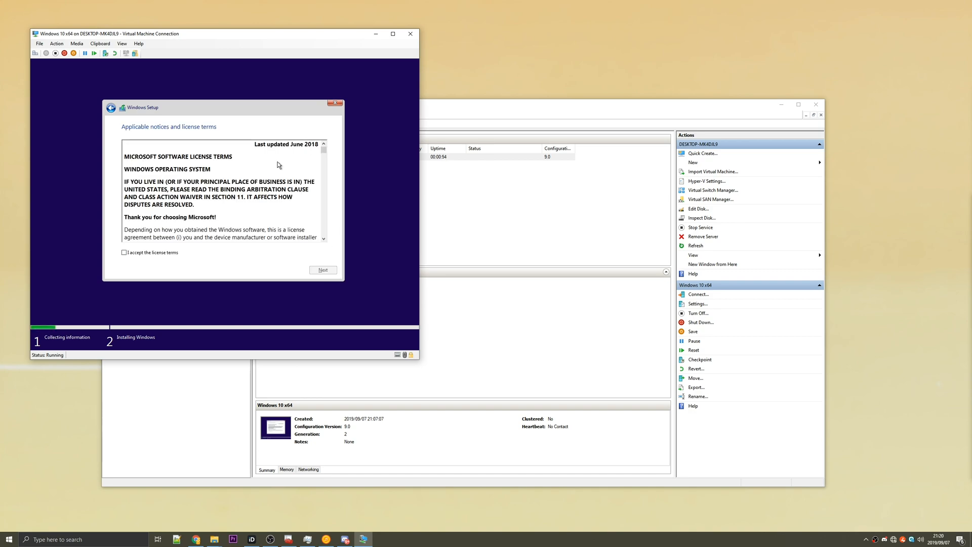
pyautogui.click(124, 252)
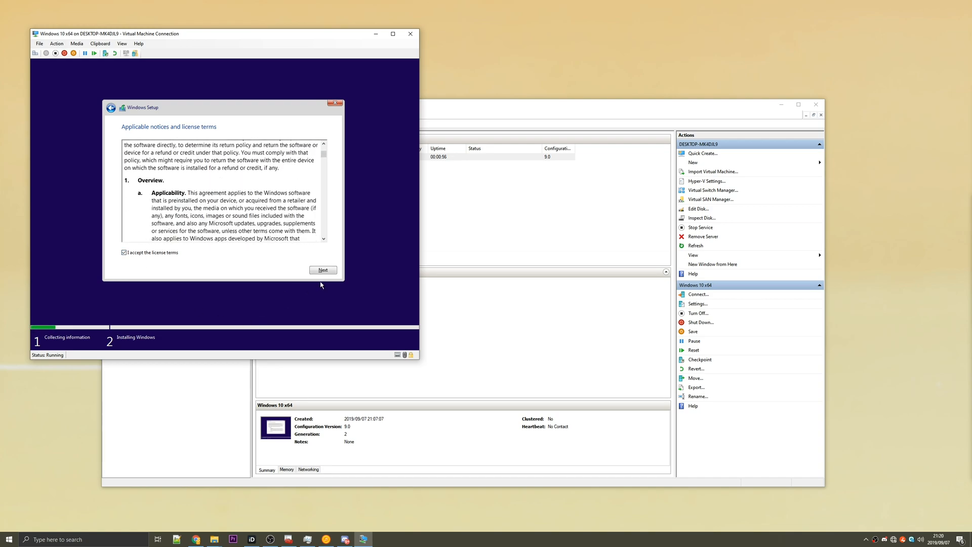
pyautogui.click(322, 270)
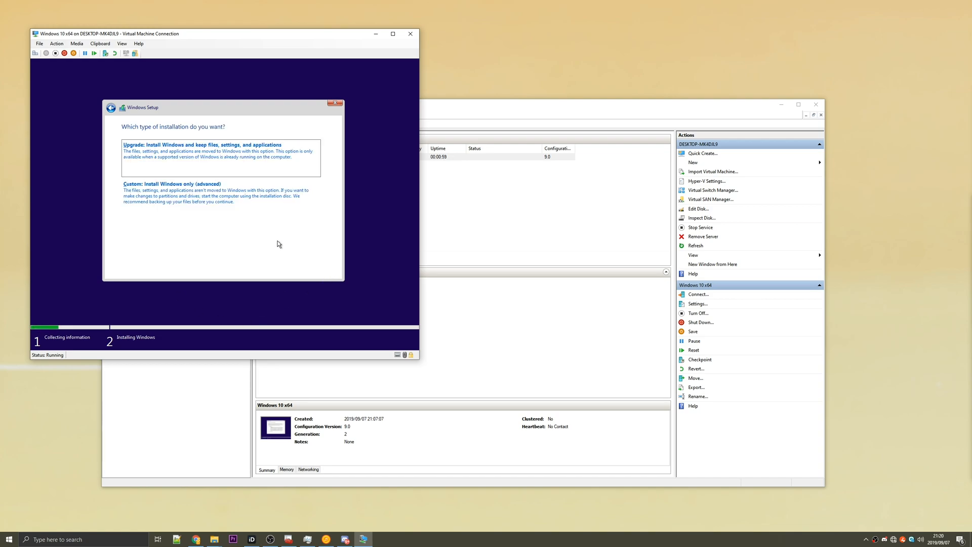
# Choose a Custom install onto the empty 50 GB drive, allowing extra system partitions
pyautogui.click(172, 183)
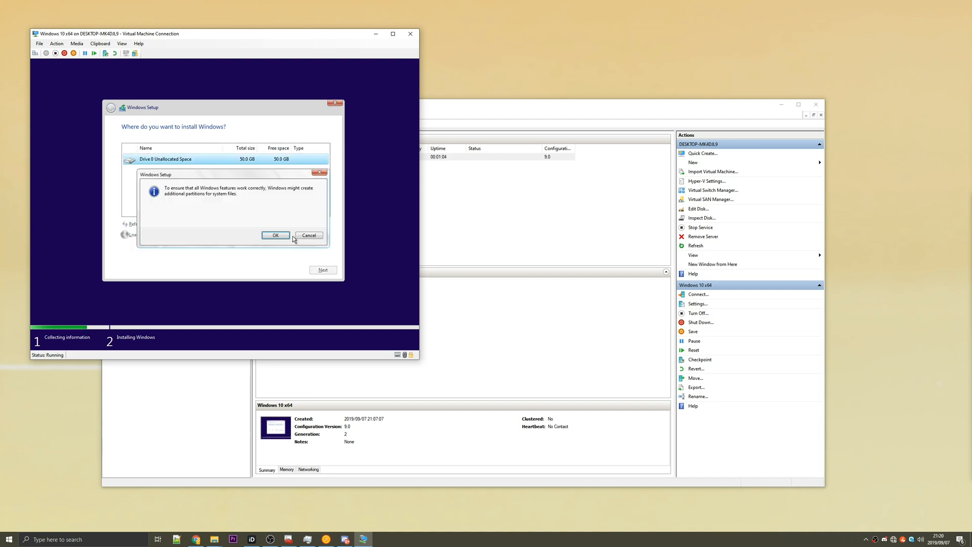
pyautogui.click(275, 234)
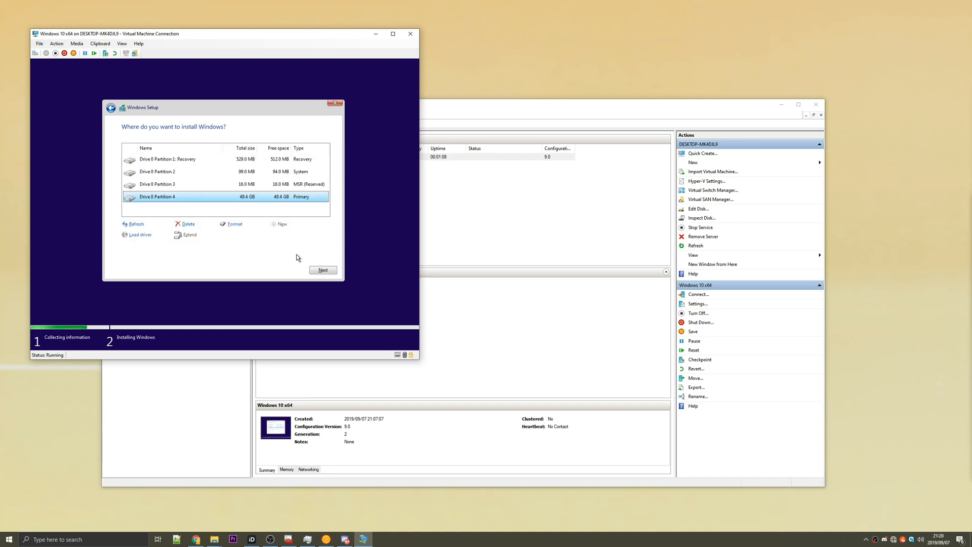
pyautogui.click(322, 270)
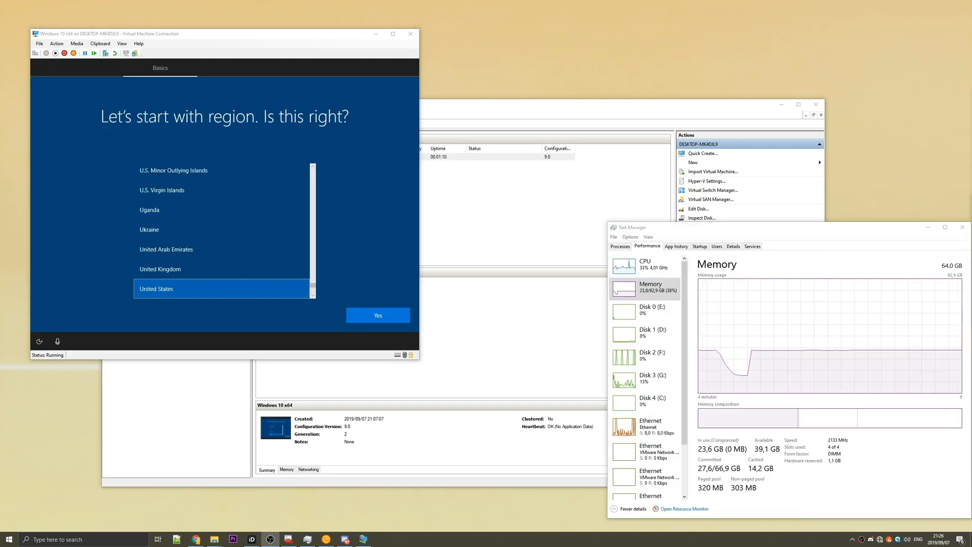
# Confirm United States, create user 'Tes' with security questions, and accept privacy settings
pyautogui.click(377, 314)
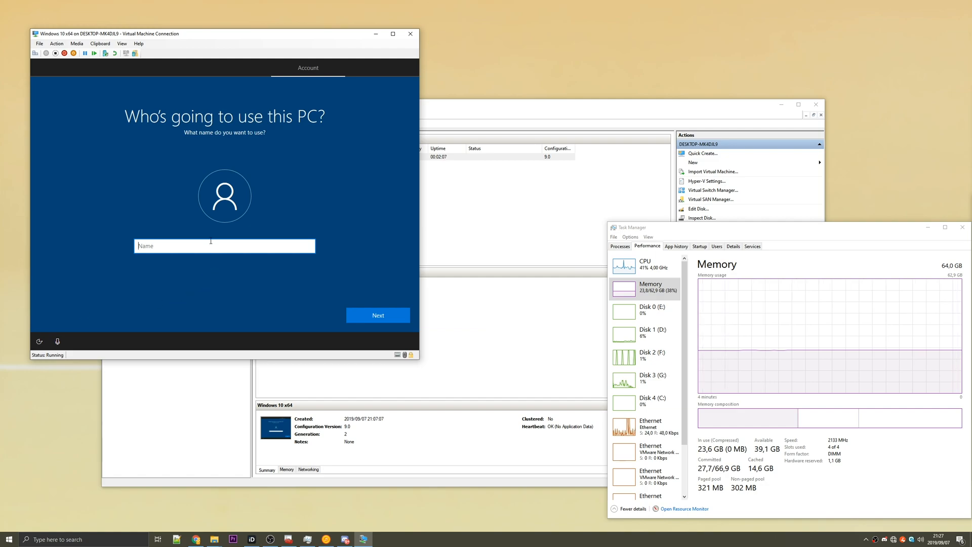
pyautogui.write('Tes')
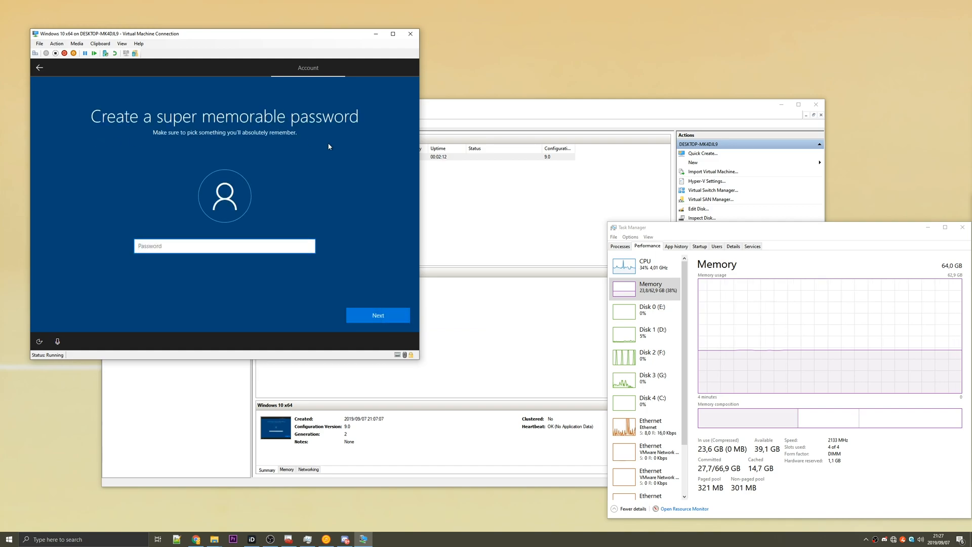
pyautogui.click(377, 314)
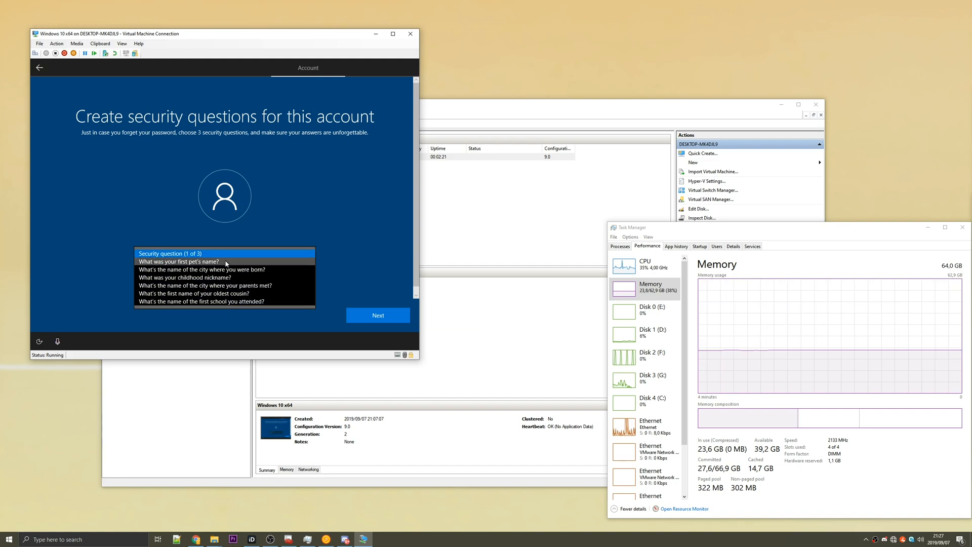
pyautogui.click(201, 261)
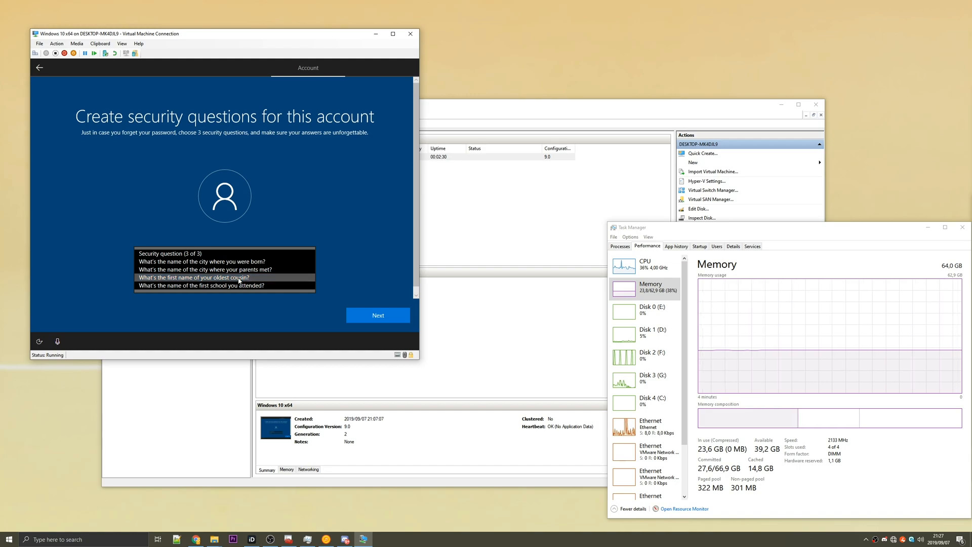
pyautogui.click(378, 314)
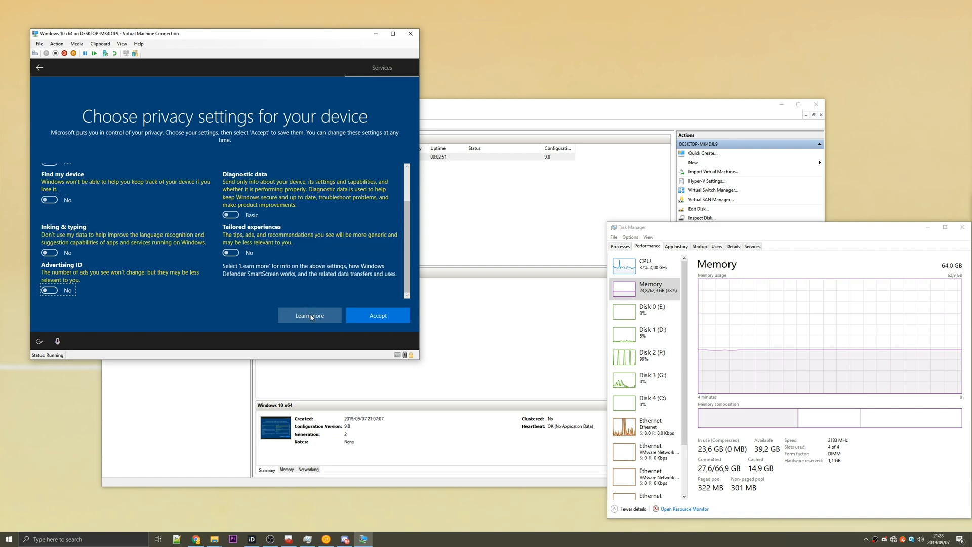
pyautogui.click(377, 315)
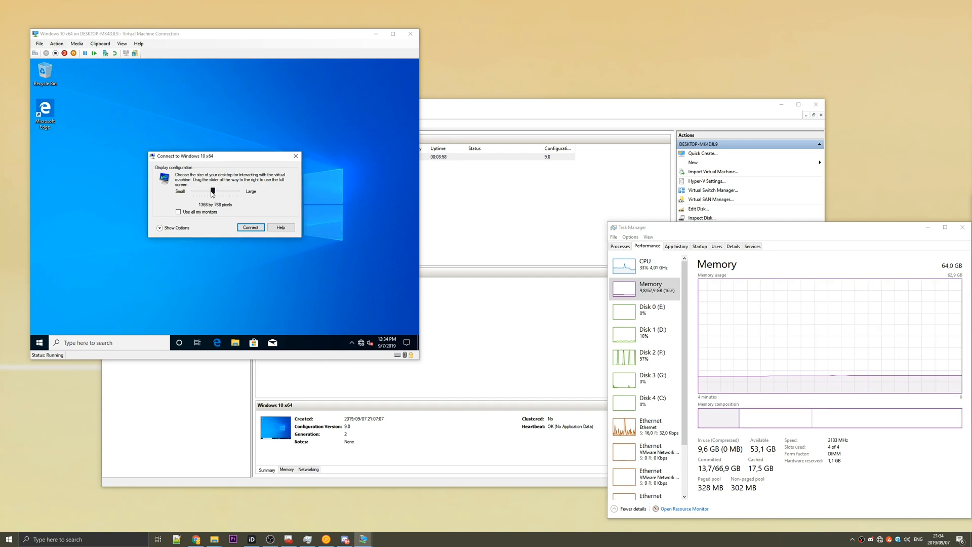
# Sign in to the VM at a larger display size, then open and dismiss its Start menu
pyautogui.click(250, 227)
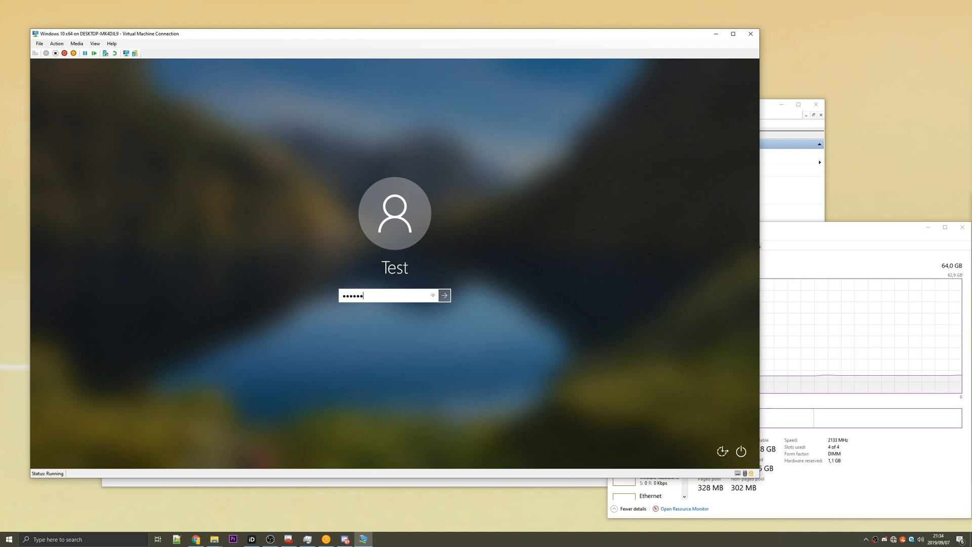
pyautogui.click(443, 294)
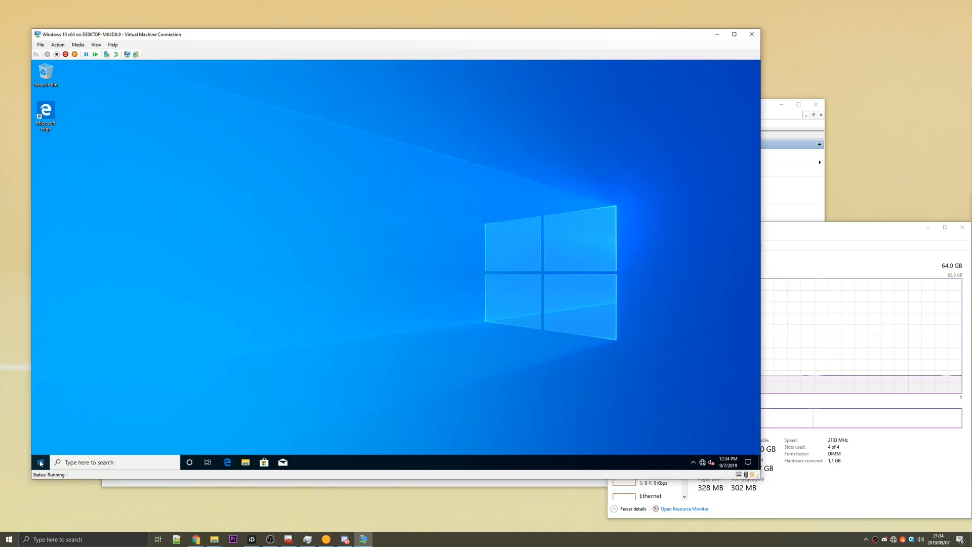
pyautogui.click(39, 462)
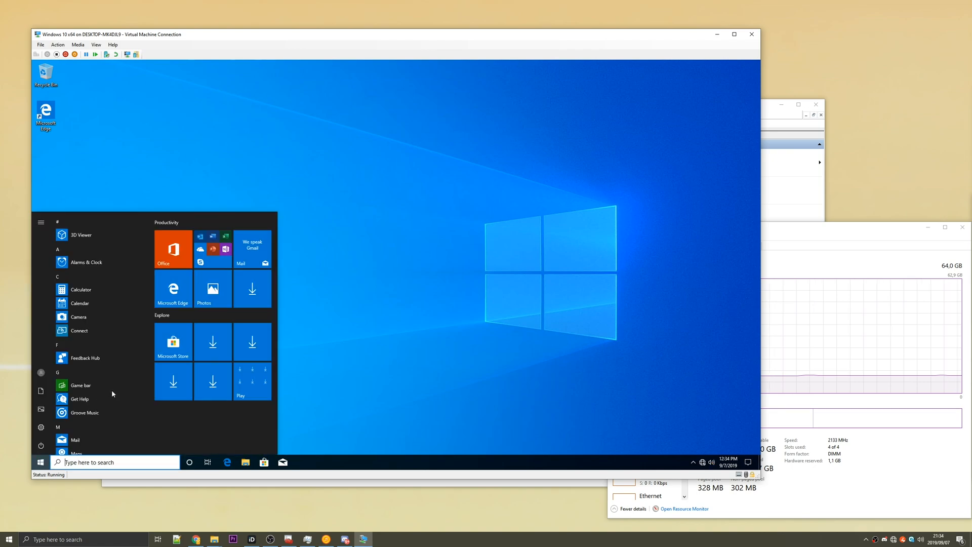
pyautogui.moveTo(243, 273)
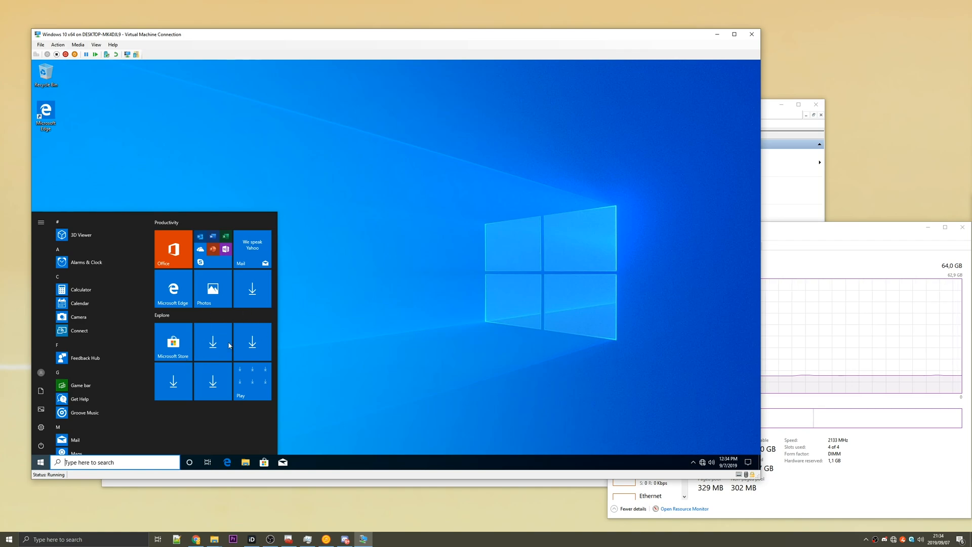
pyautogui.click(40, 461)
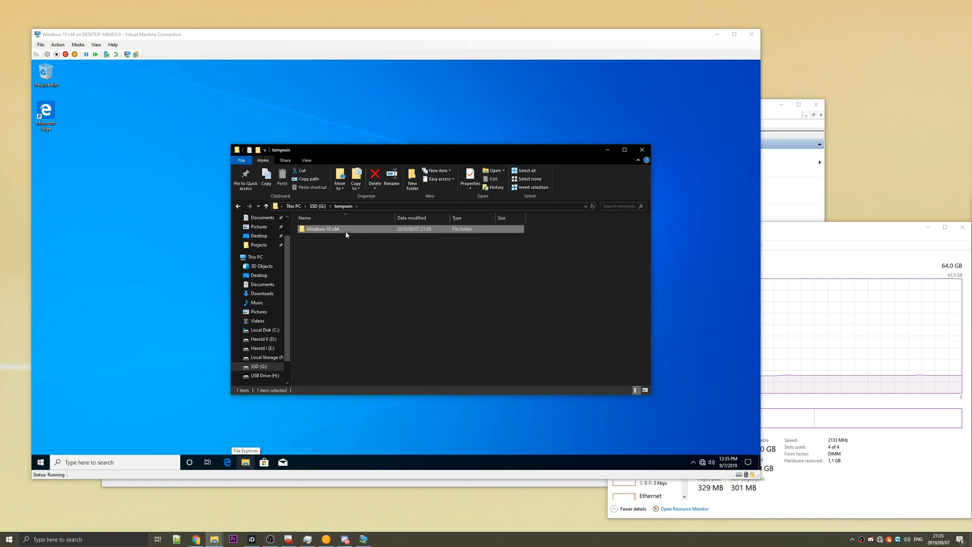
# Browse into Windows 10 x64 and Virtual Machines, then return to tempwin
pyautogui.doubleClick(323, 229)
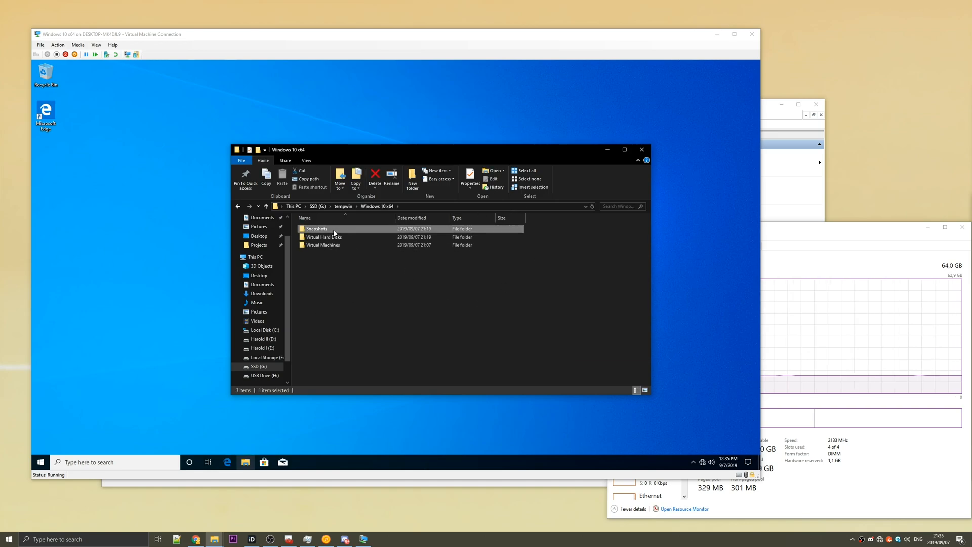
pyautogui.doubleClick(316, 229)
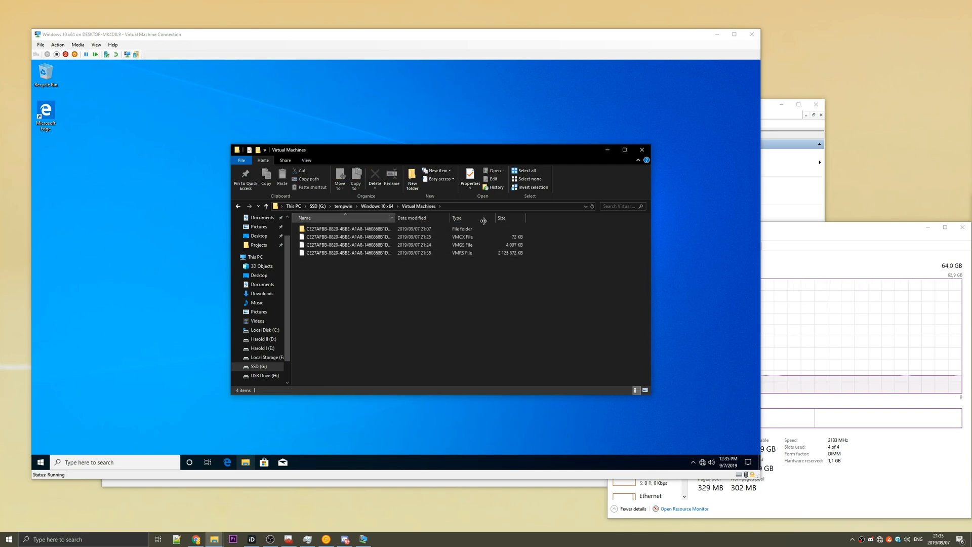
pyautogui.click(265, 206)
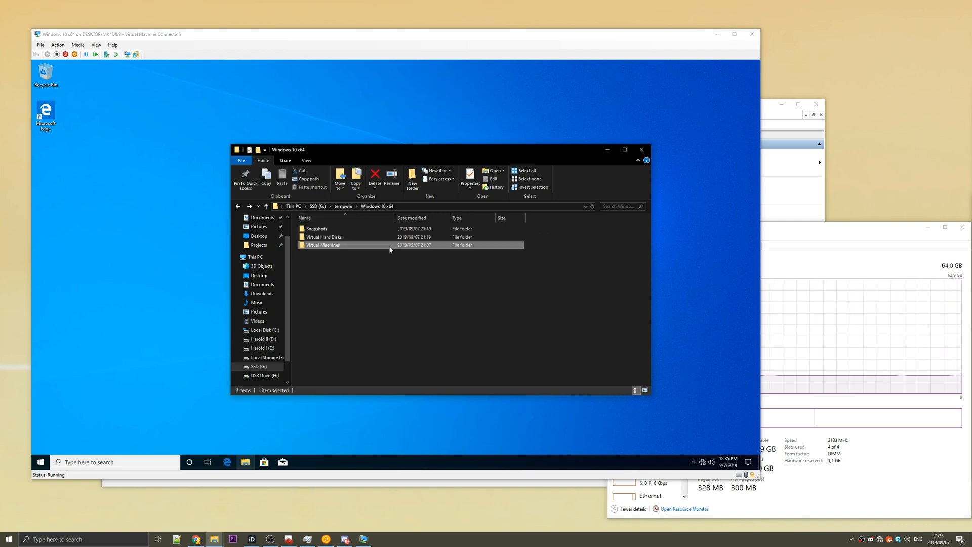
pyautogui.click(238, 206)
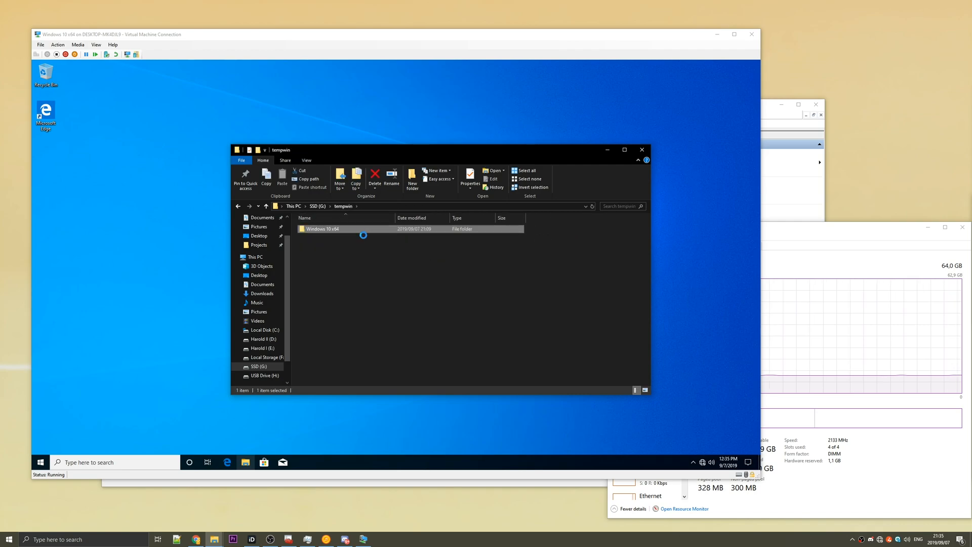
# Check the Windows 10 x64 folder's 10.8 GB size in Properties, then close Explorer
pyautogui.click(469, 174)
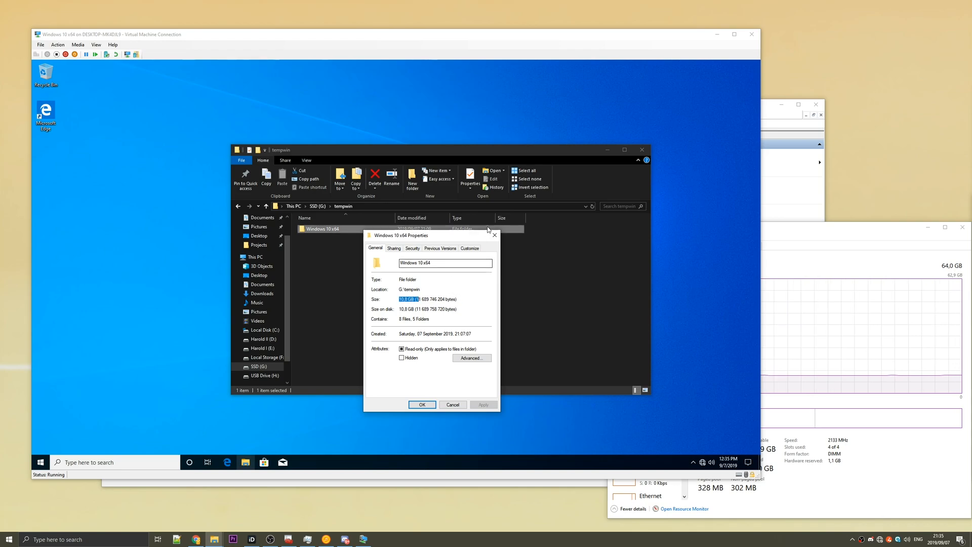
pyautogui.click(421, 404)
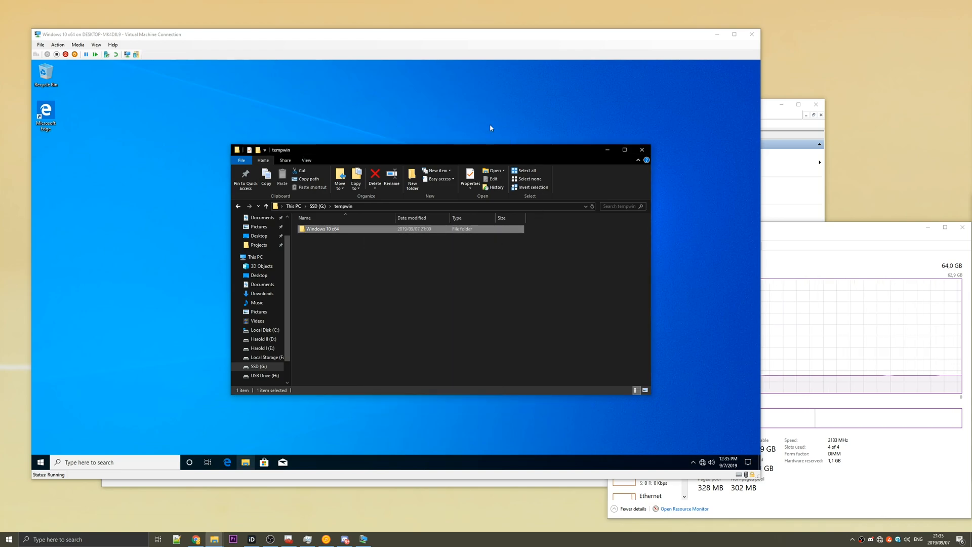
pyautogui.click(642, 149)
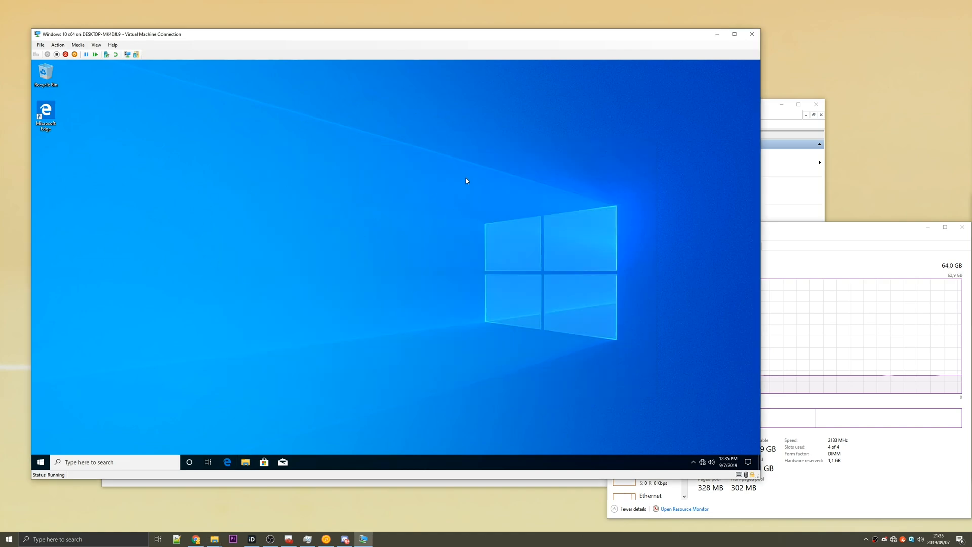
pyautogui.moveTo(286, 179)
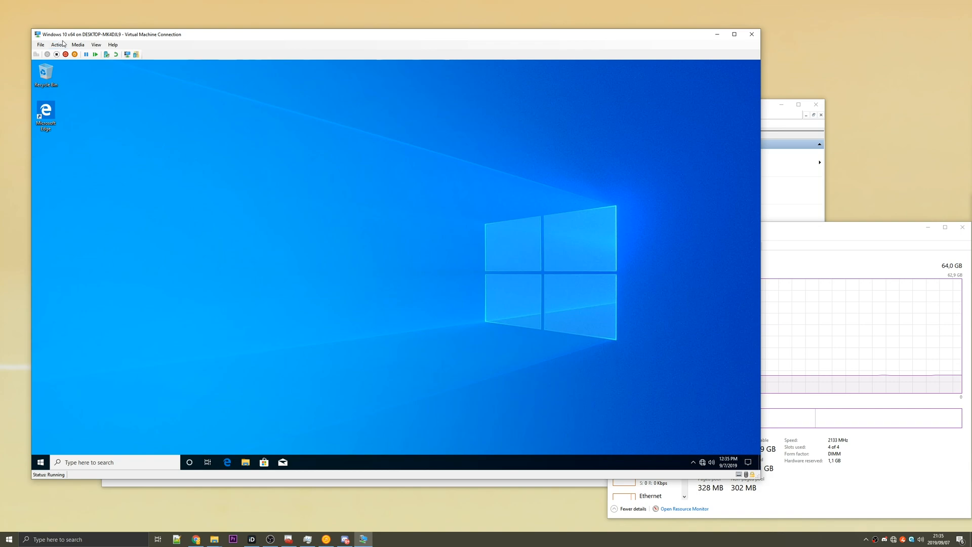
# Turn off the Windows 10 x64 VM, then close its connection window and the Hyper-V console
pyautogui.click(75, 54)
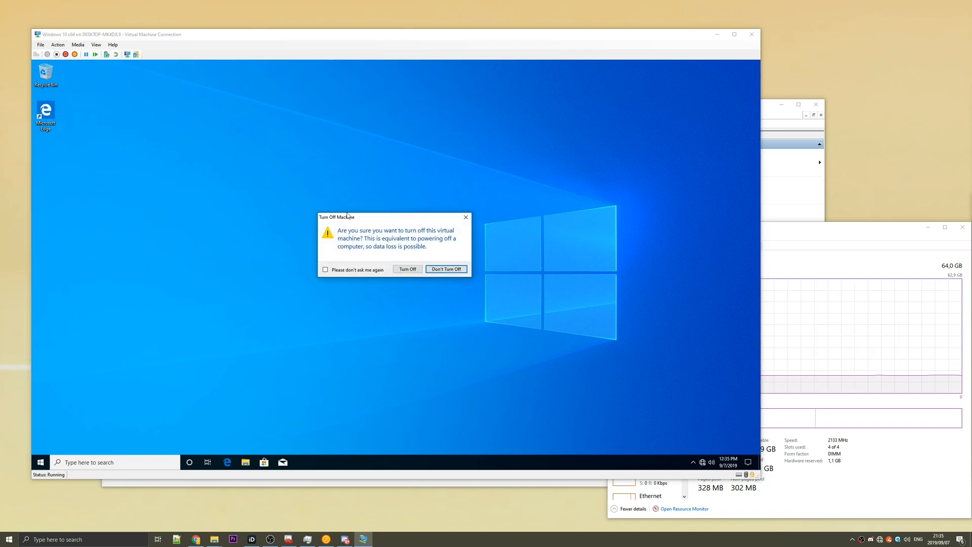
pyautogui.click(406, 269)
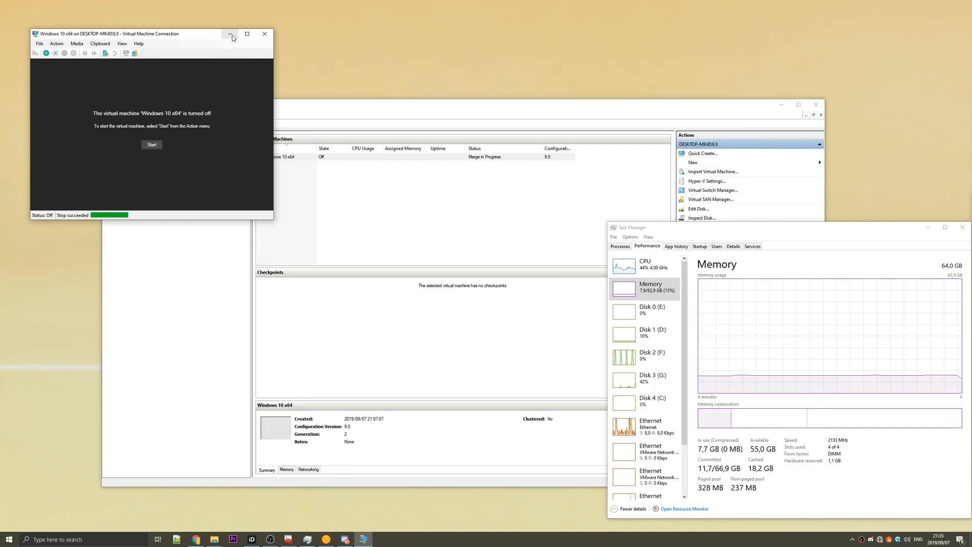
pyautogui.click(229, 33)
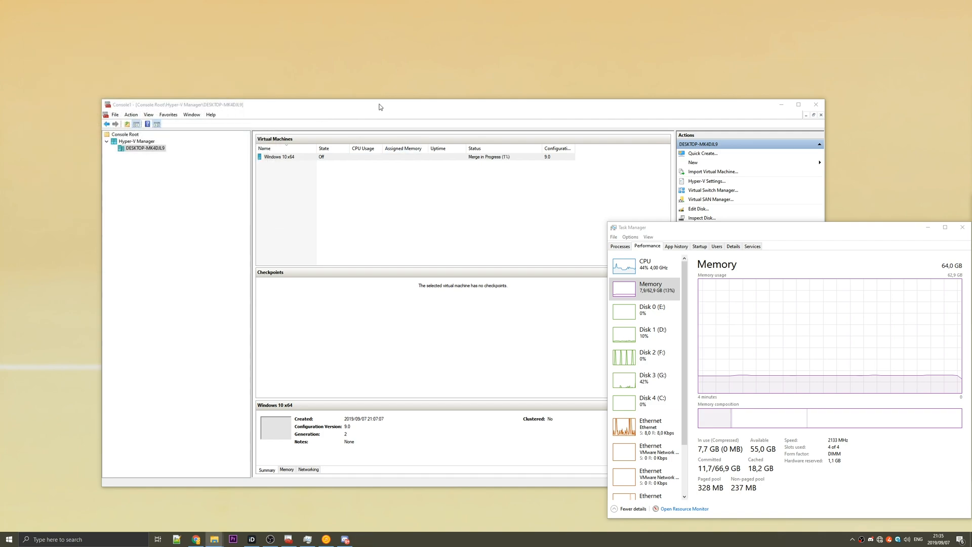
pyautogui.click(279, 157)
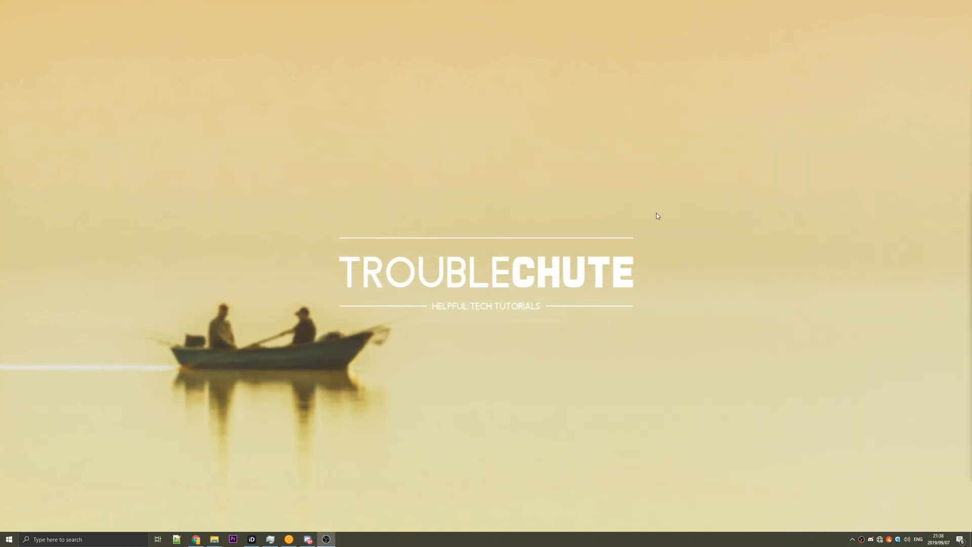
# Launch mmc, open the saved Console1.msc, then search for Hyper-V
pyautogui.write('mmc')
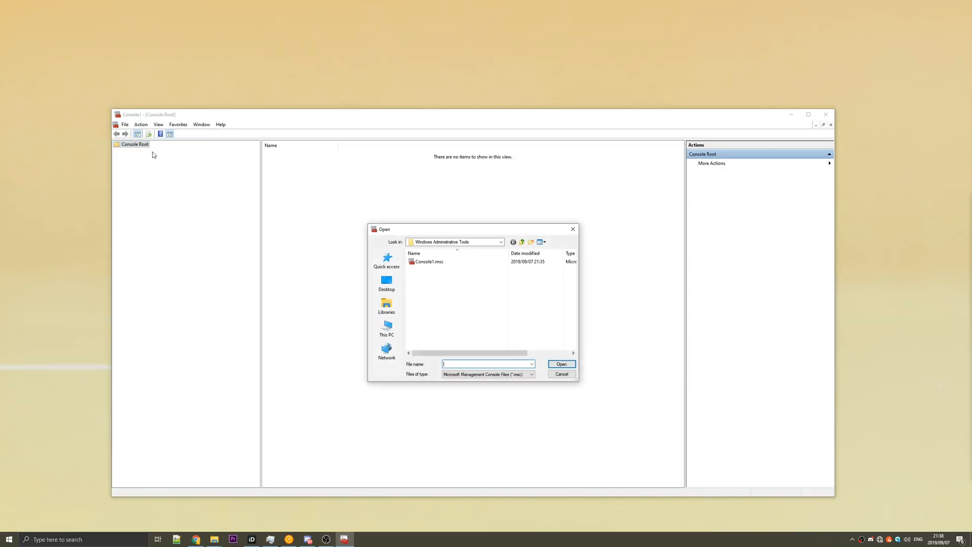
pyautogui.click(429, 261)
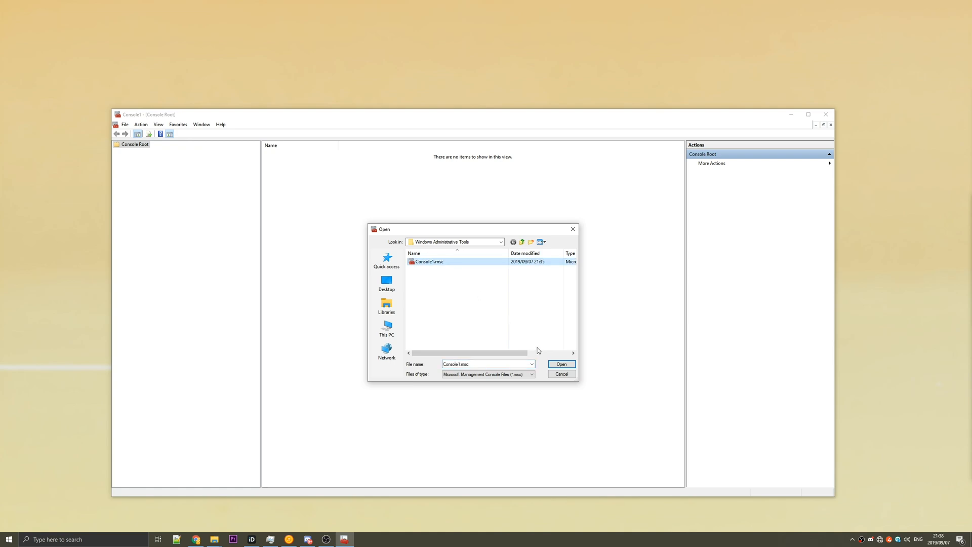
pyautogui.click(560, 364)
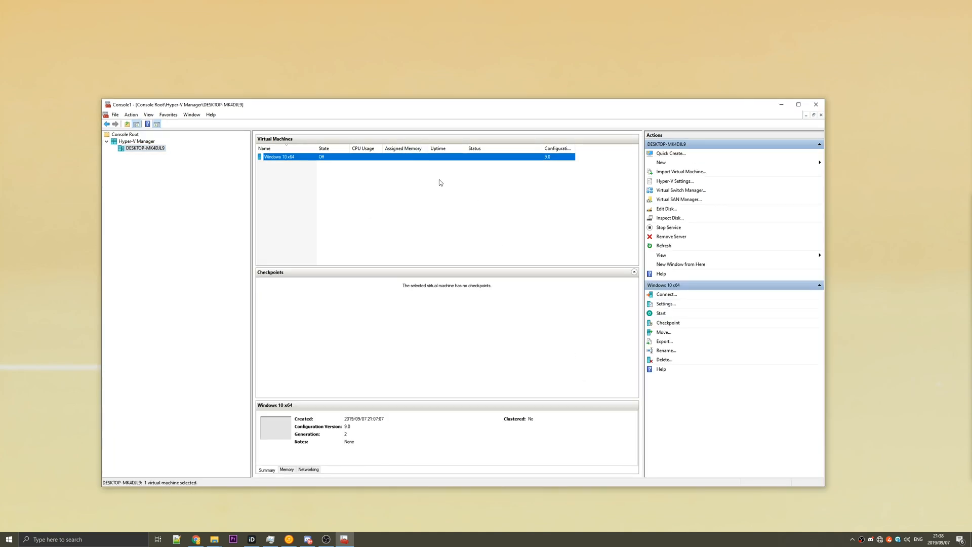
pyautogui.write('hyper-v')
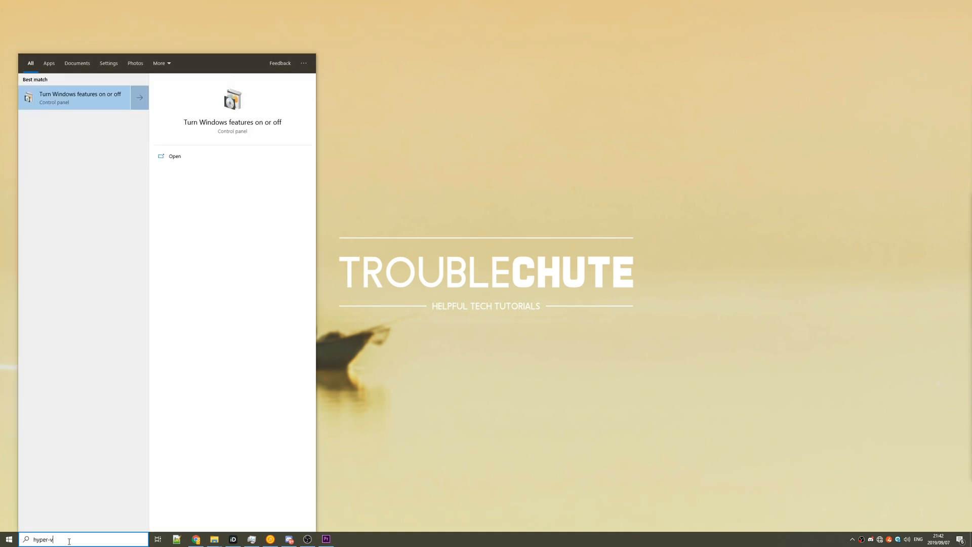
# Launch Hyper-V Manager from Windows Administrative Tools in the Start menu
pyautogui.write('mmc')
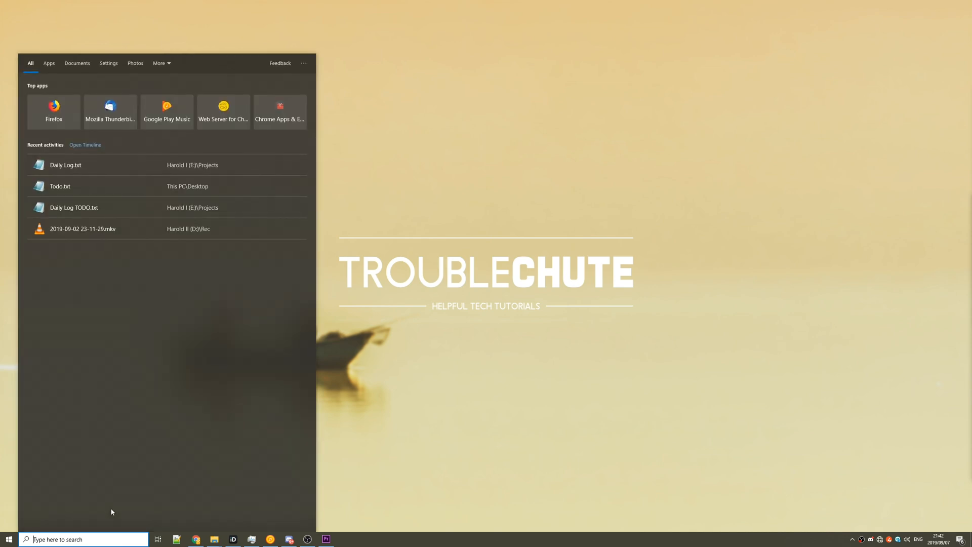
pyautogui.write('hyper-v')
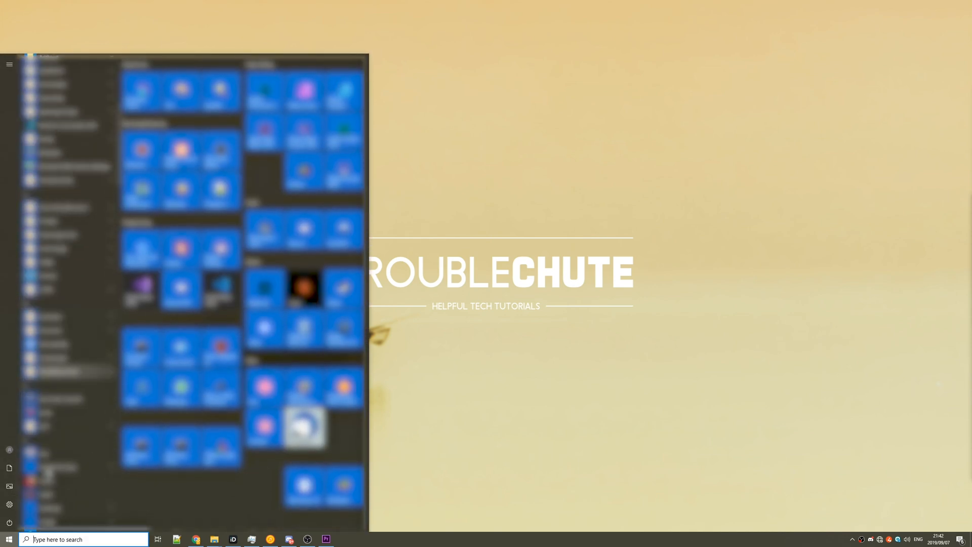
pyautogui.scroll(-3)
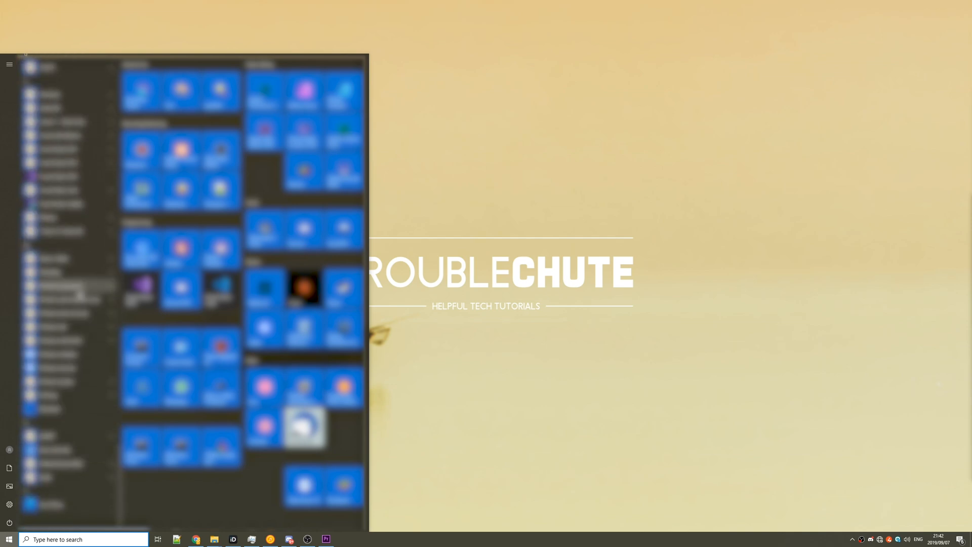
pyautogui.click(68, 299)
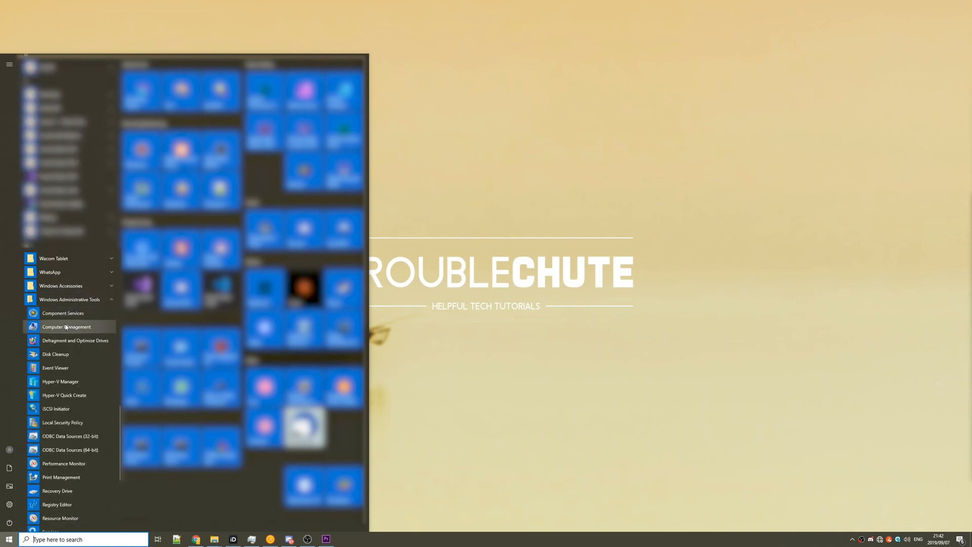
pyautogui.scroll(-3)
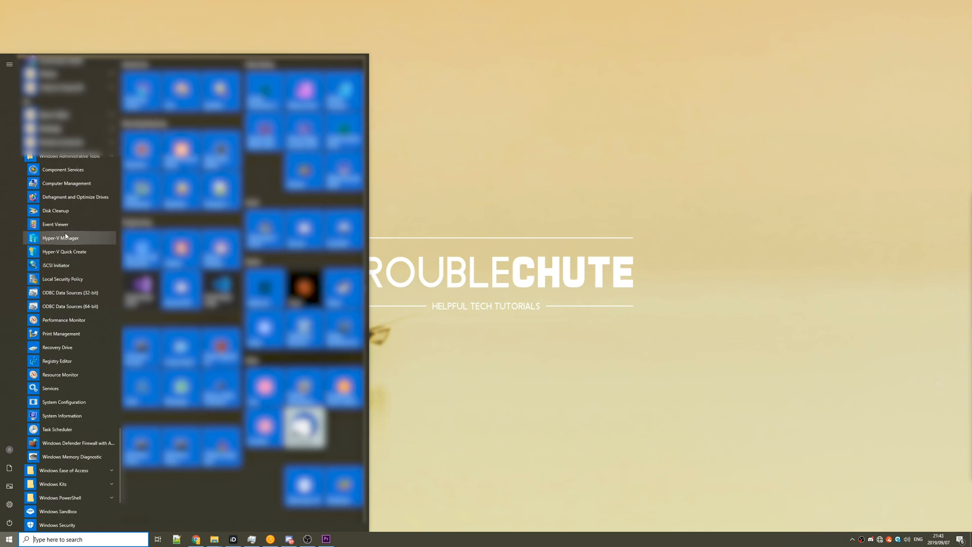
pyautogui.click(60, 238)
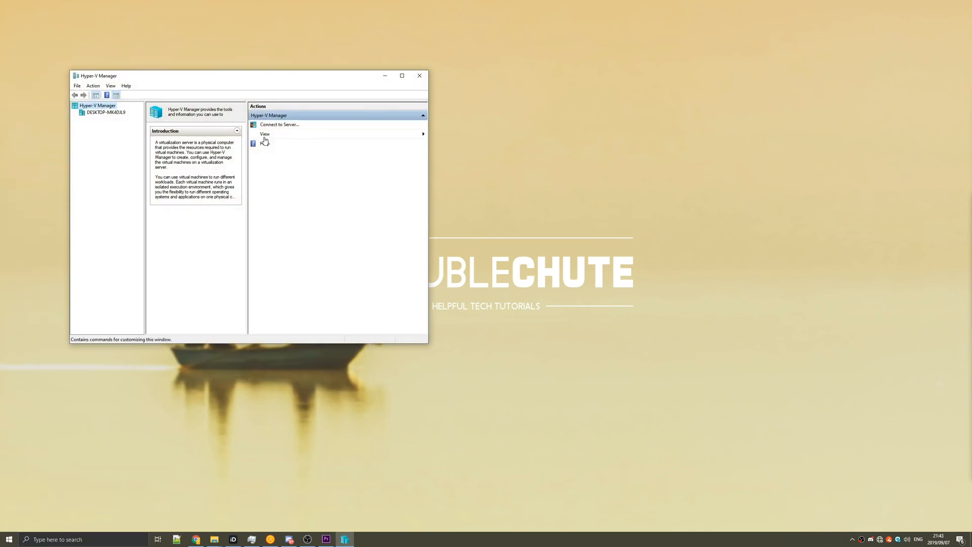
pyautogui.moveTo(421, 75)
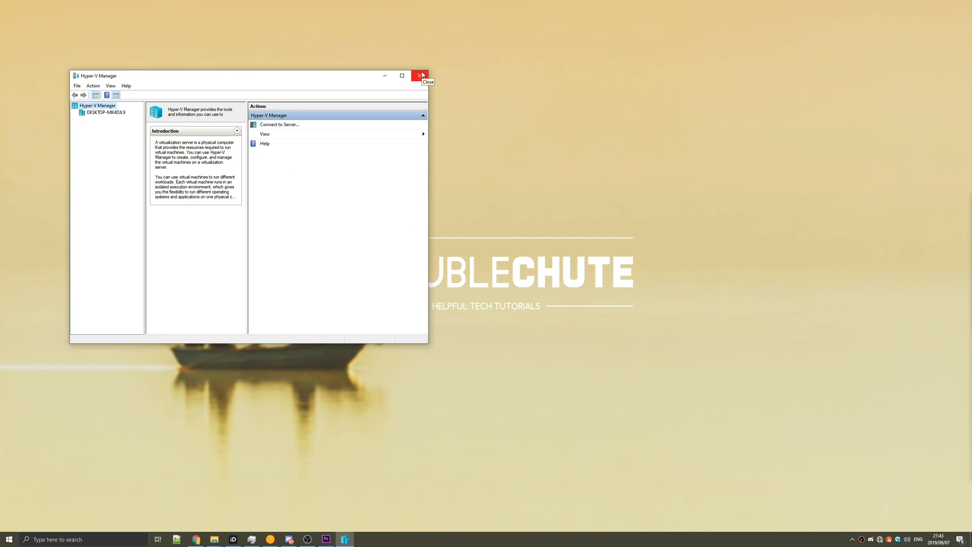